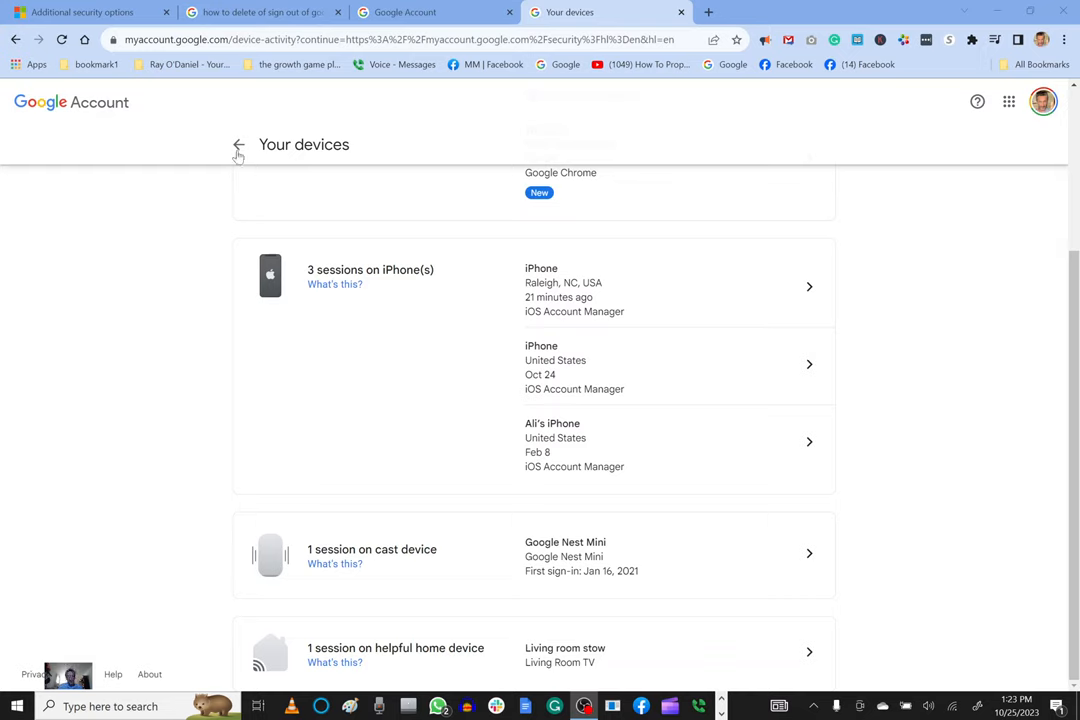
Go back from the full Your devices list to the Security page
left_click(238, 144)
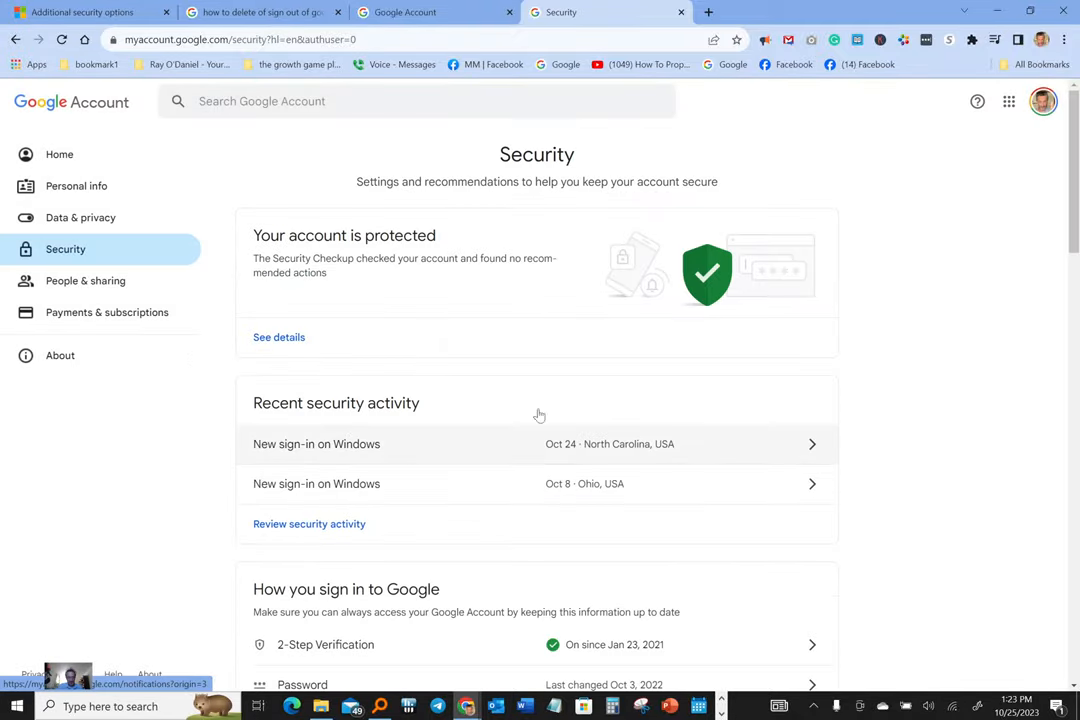
mouse_move(954, 296)
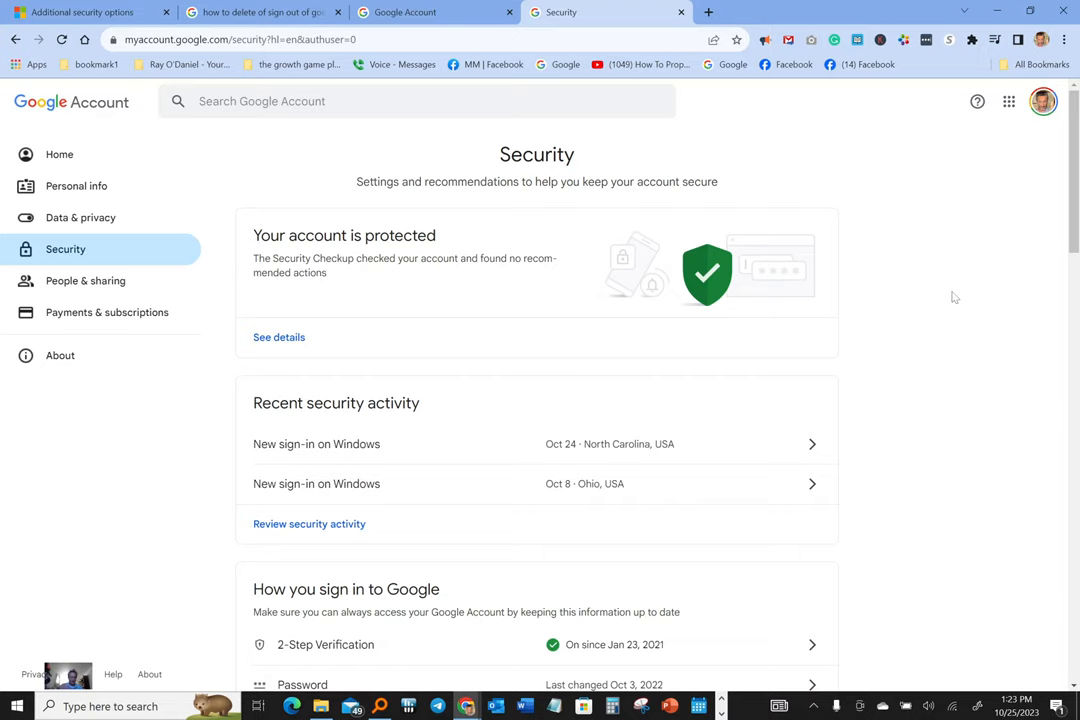
mouse_move(897, 266)
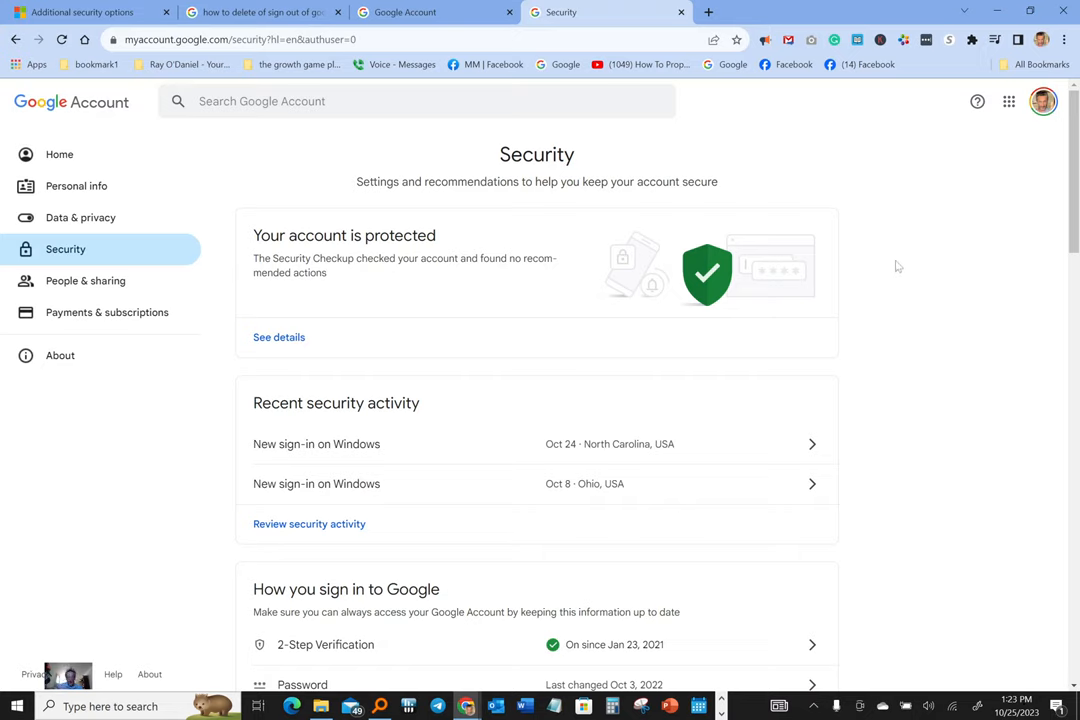
mouse_move(415, 218)
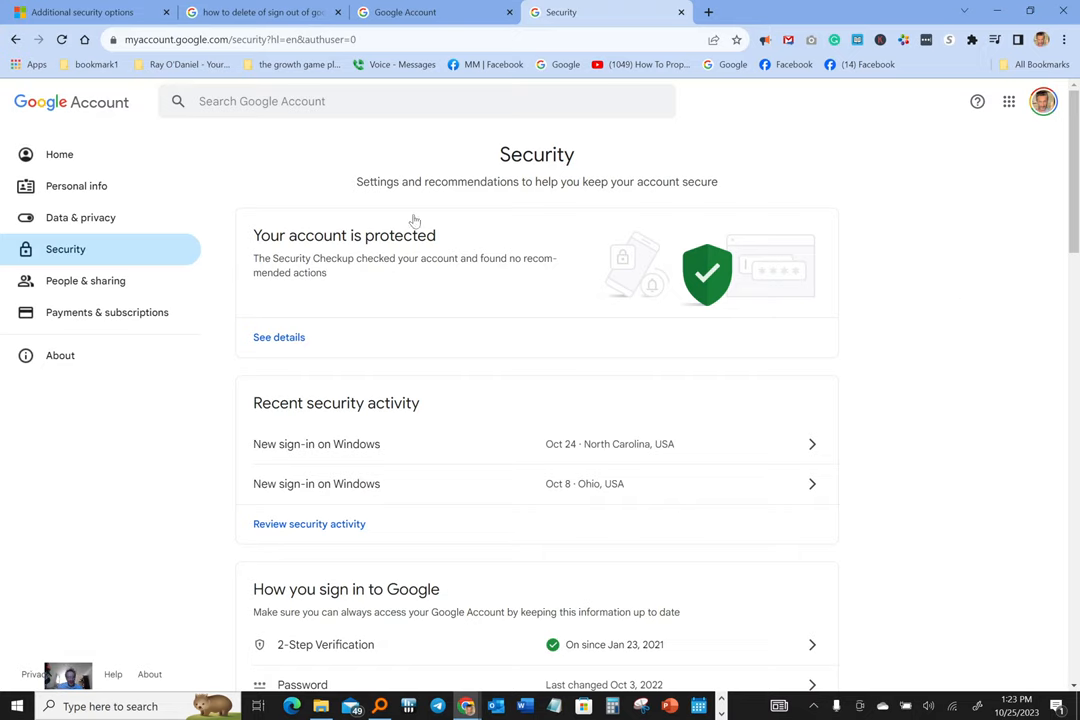
mouse_move(1001, 186)
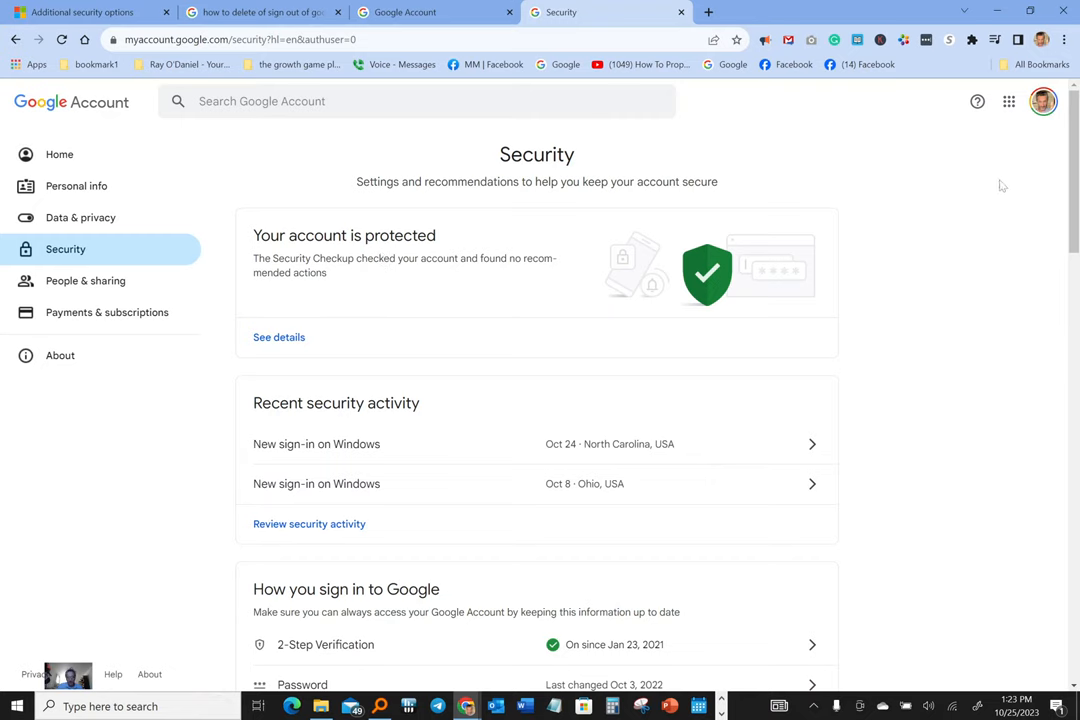
mouse_move(927, 283)
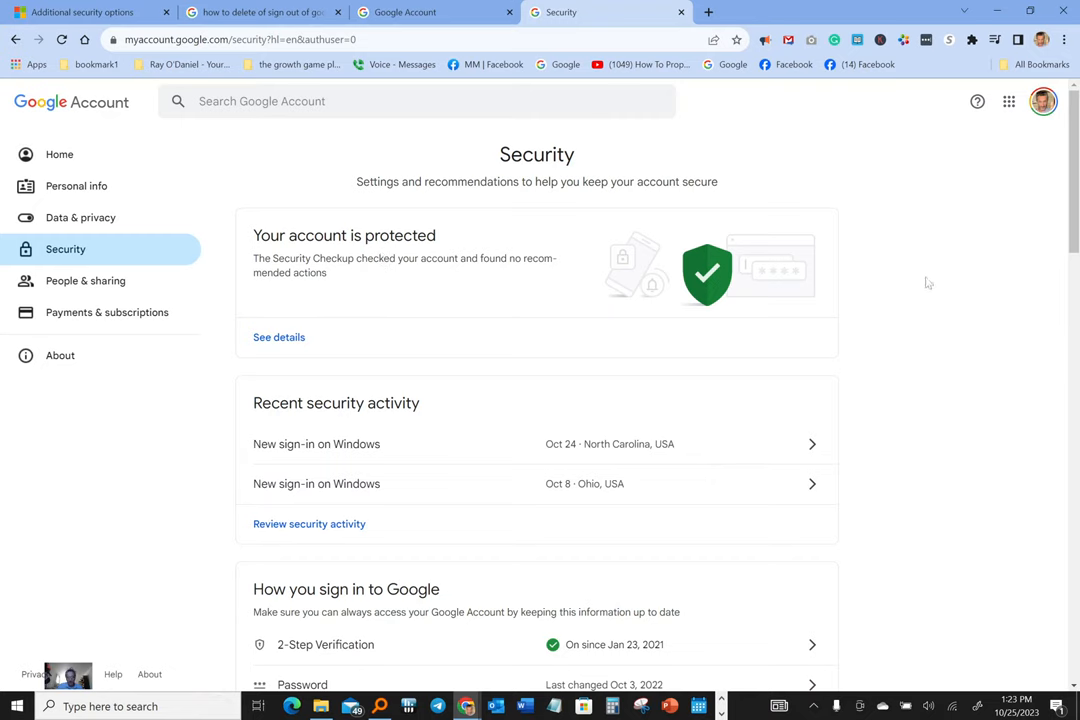
mouse_move(922, 351)
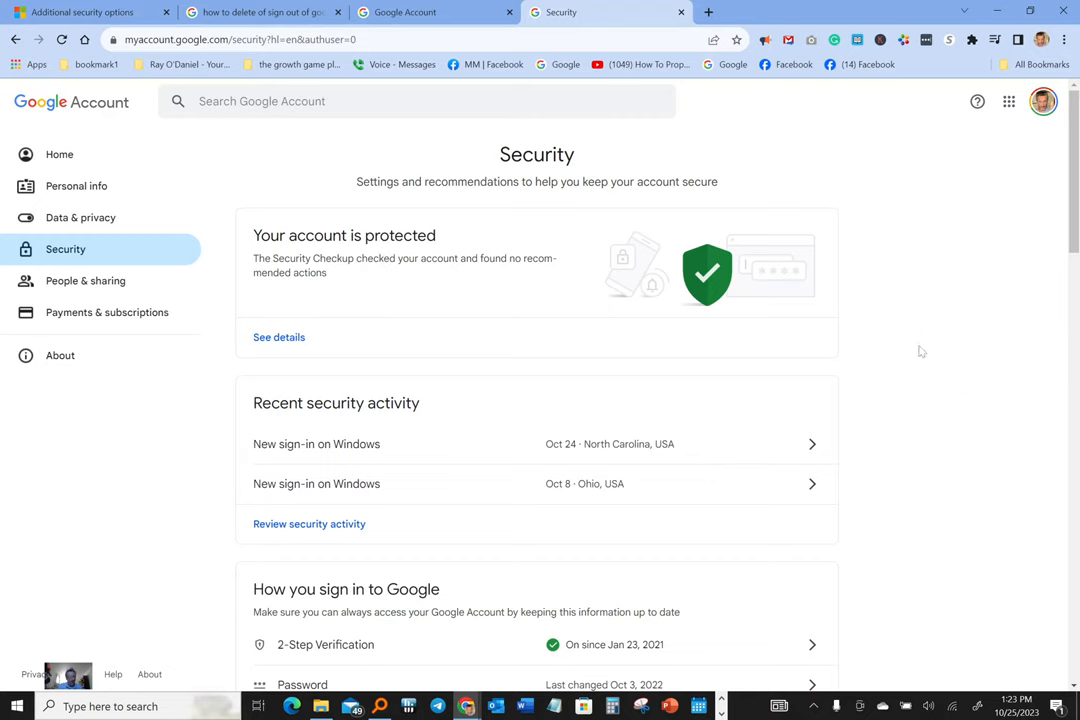
mouse_move(903, 290)
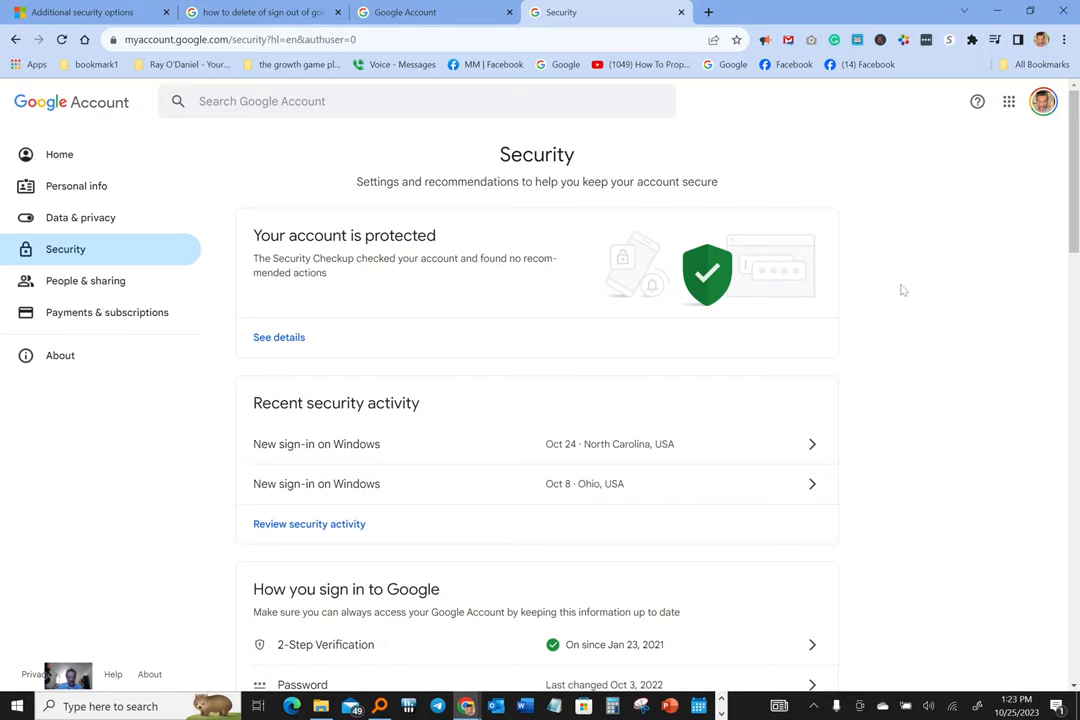
mouse_move(994, 287)
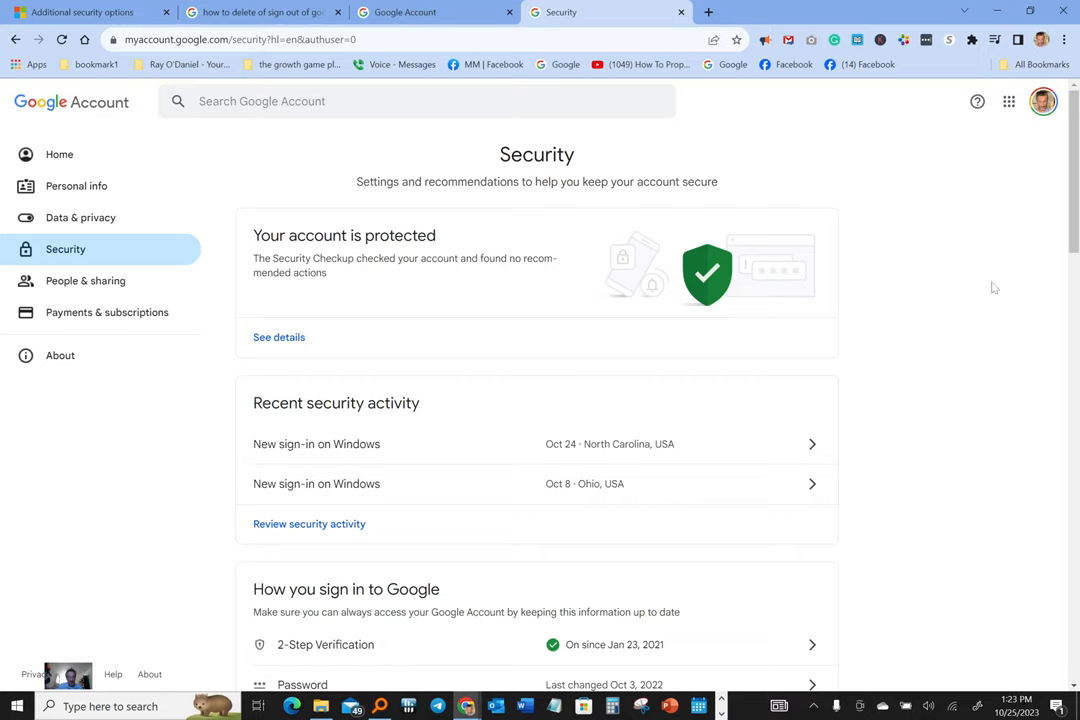
mouse_move(1069, 103)
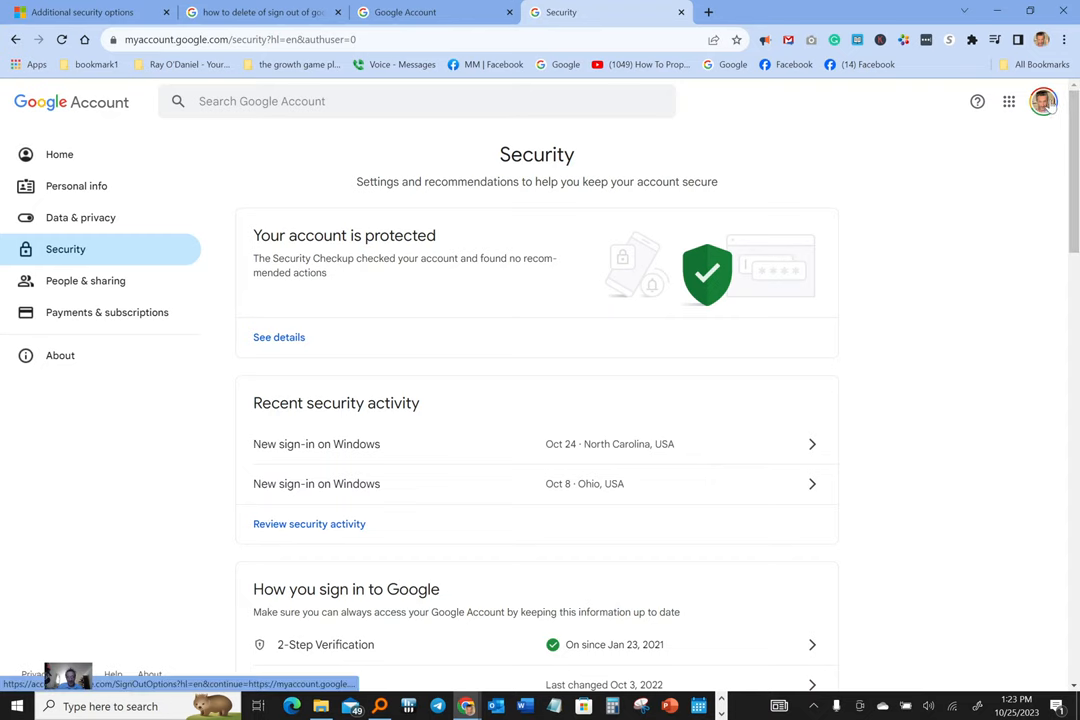
Reach Security through the avatar menu's 'Manage your Google Account' in a new tab
left_click(1045, 105)
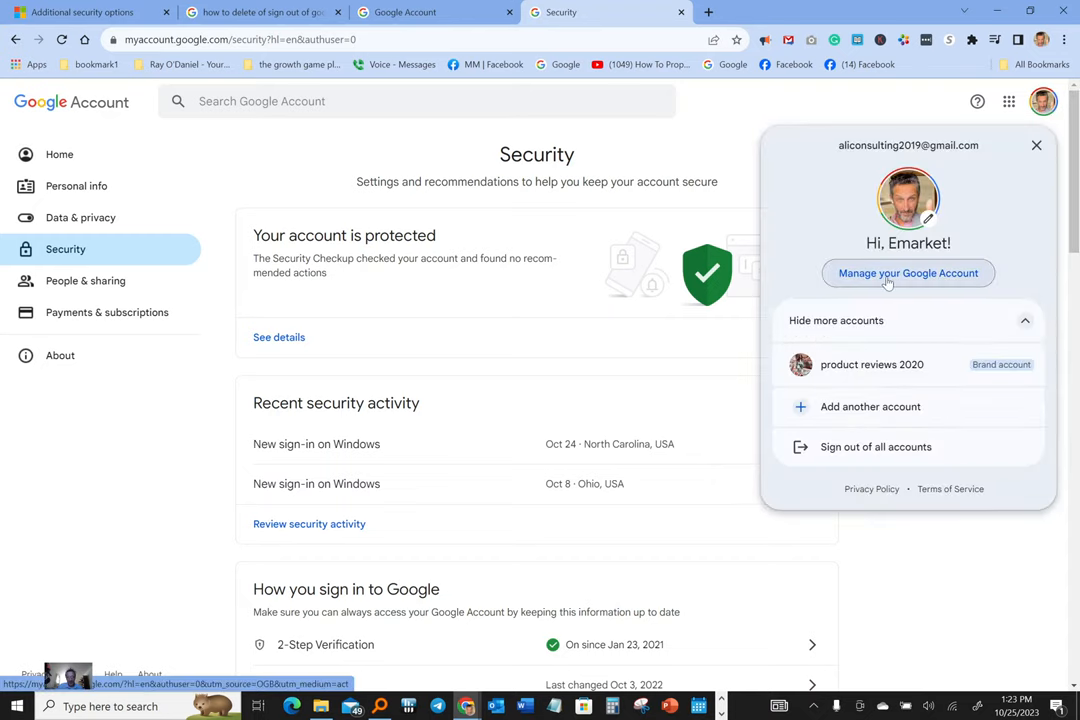
left_click(908, 273)
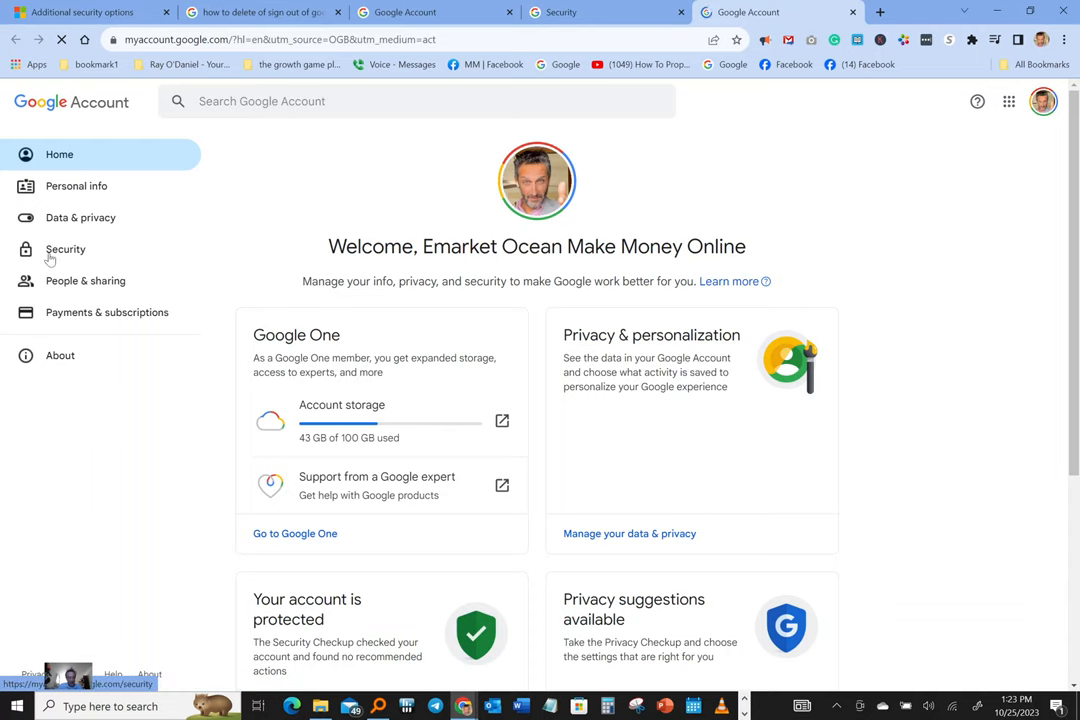
left_click(65, 249)
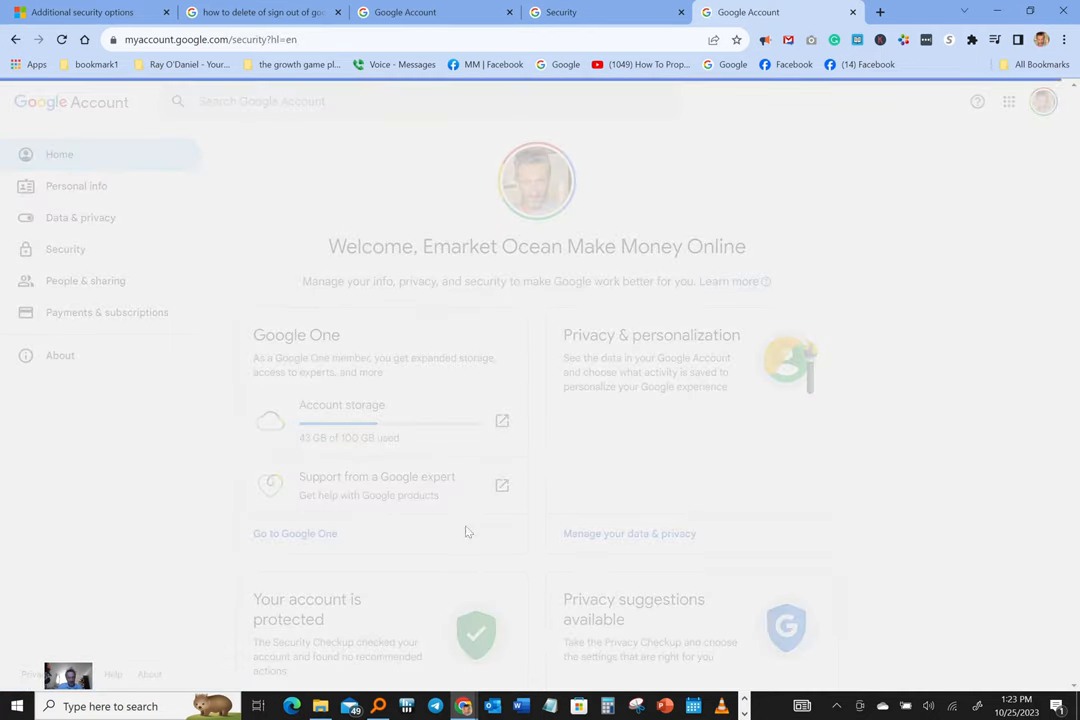
left_click(65, 249)
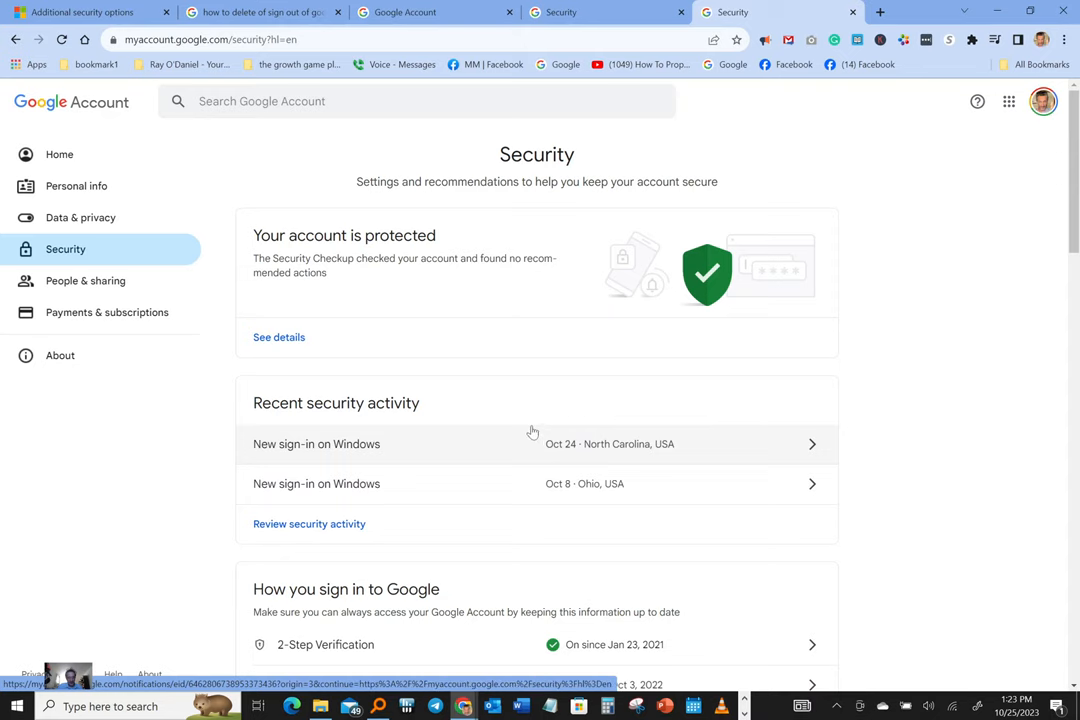
Scroll down to the devices section listing Windows, iPhone and cast device sessions
scroll("down", 3)
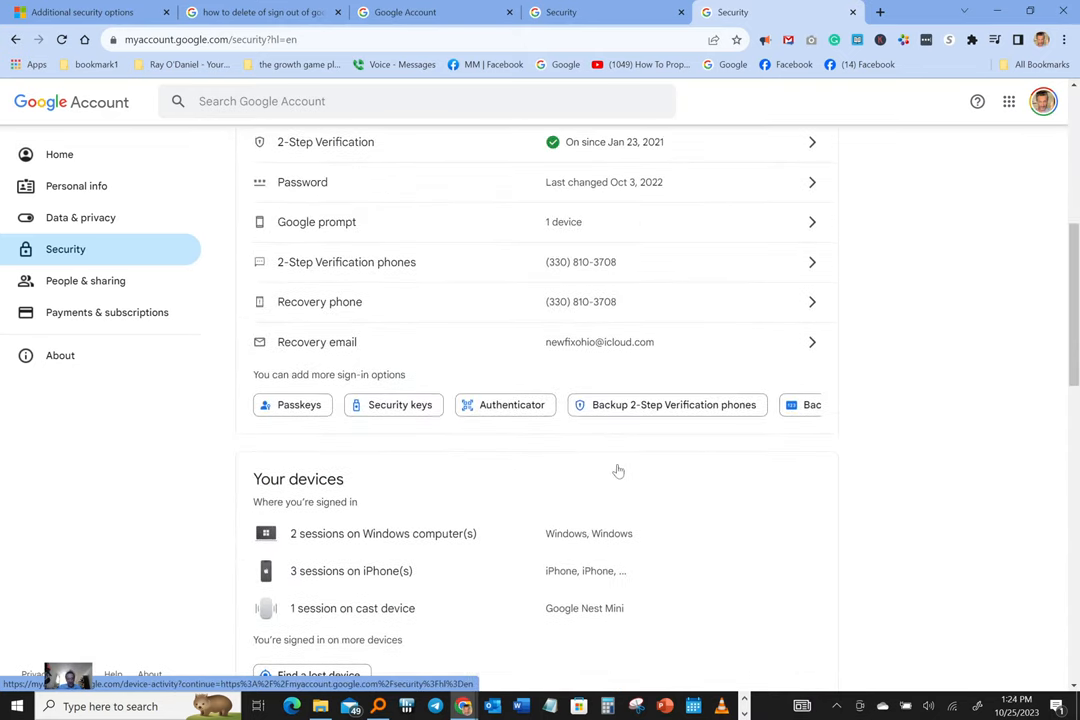
scroll("down", 3)
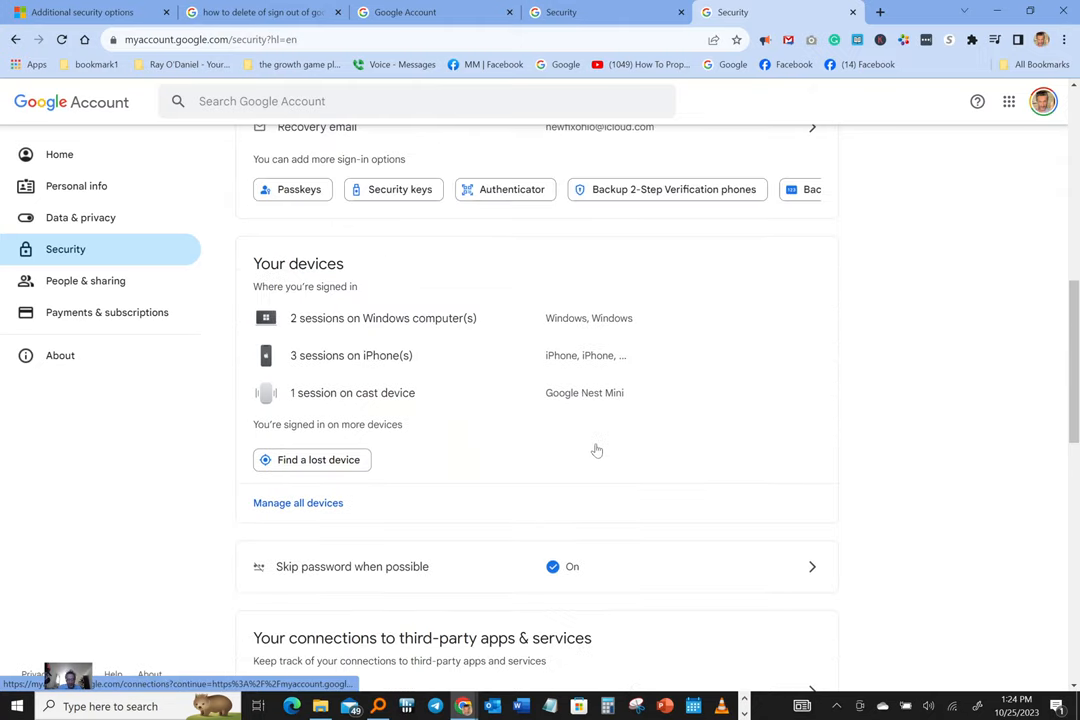
scroll("down", 3)
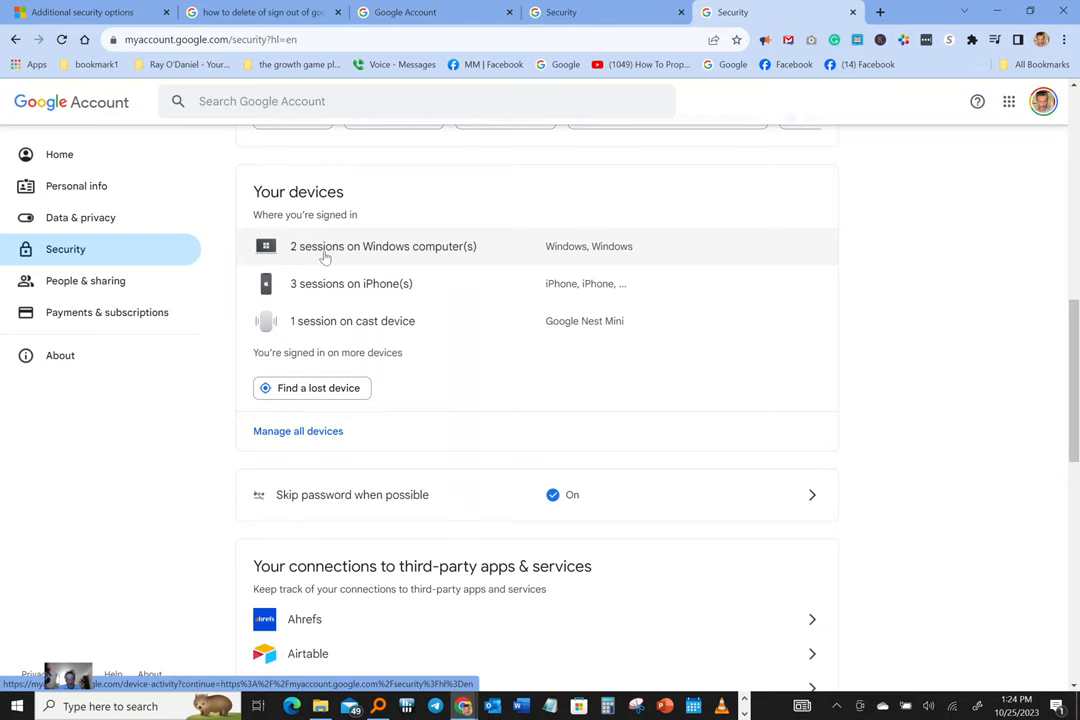
mouse_move(402, 264)
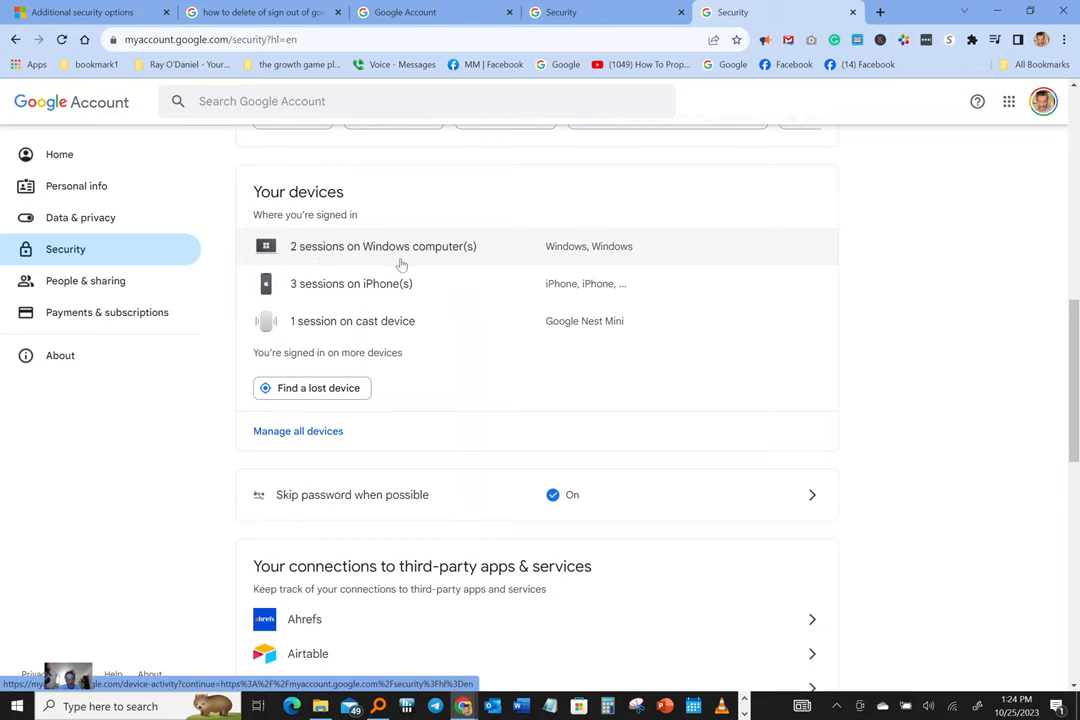
mouse_move(333, 298)
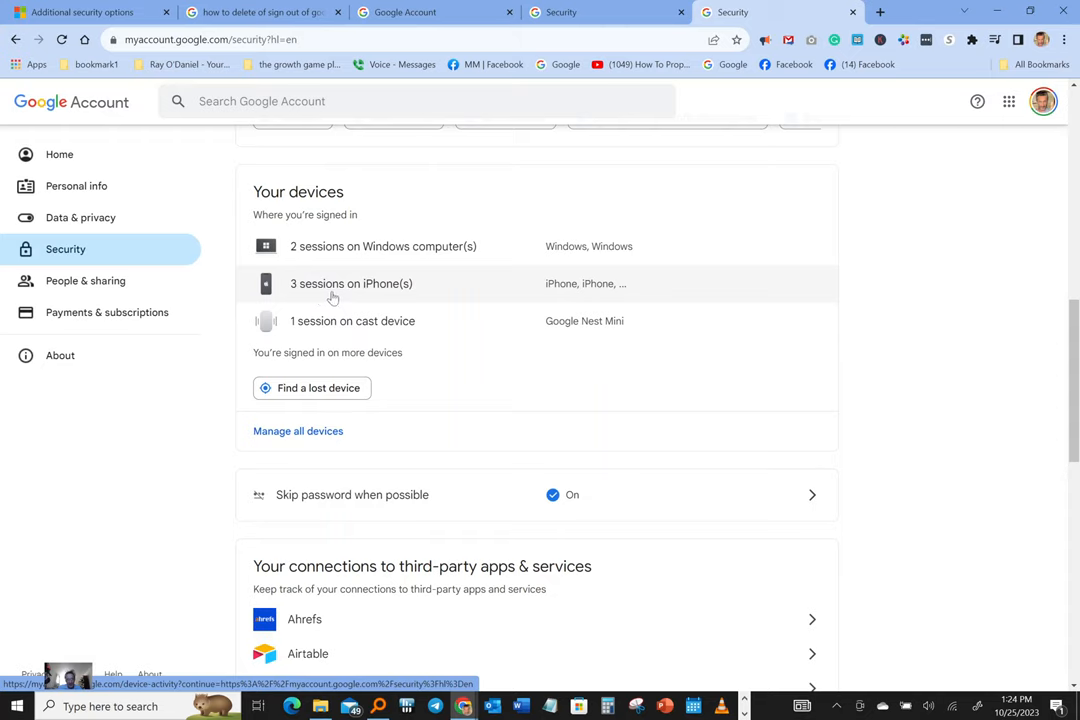
mouse_move(377, 331)
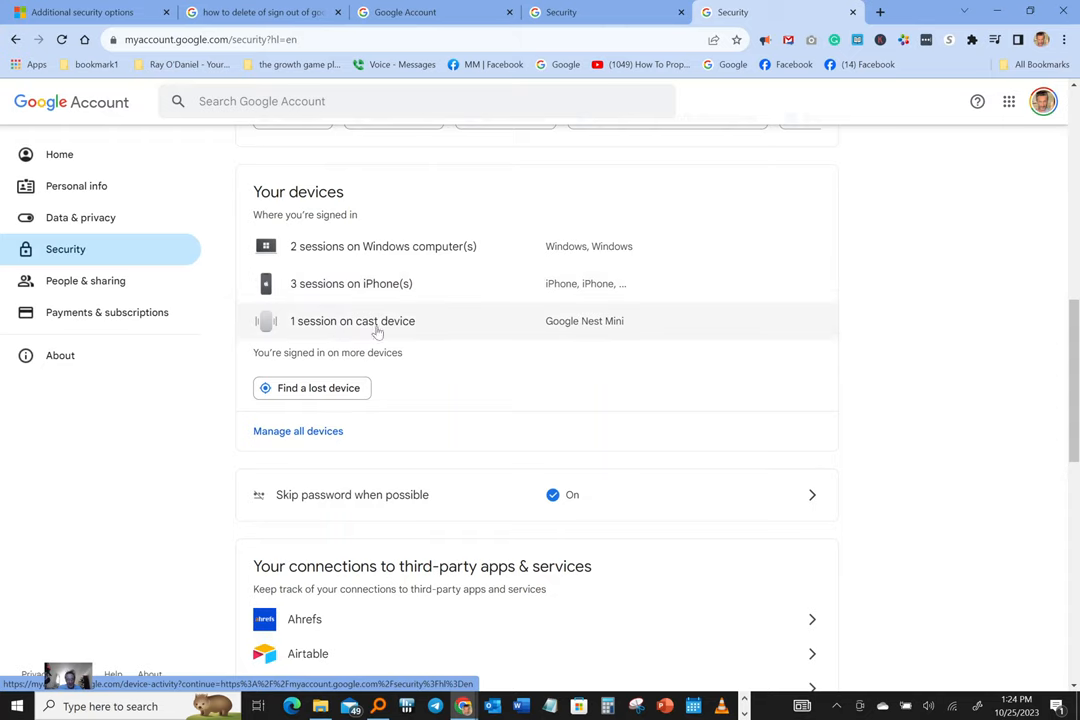
mouse_move(563, 336)
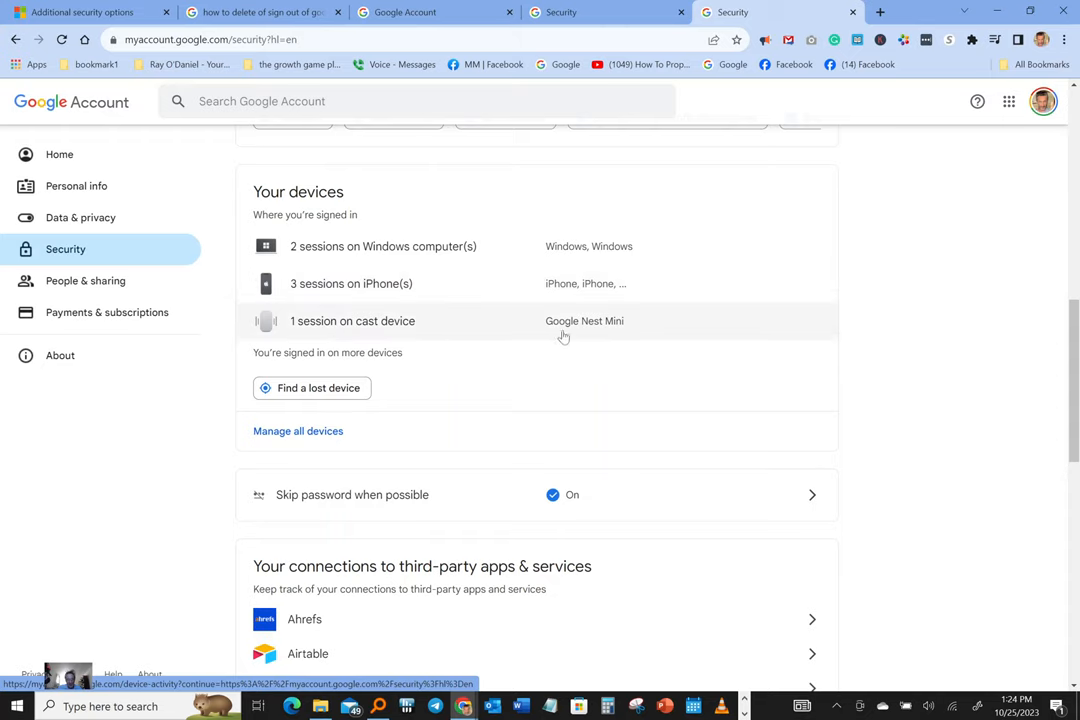
mouse_move(420, 334)
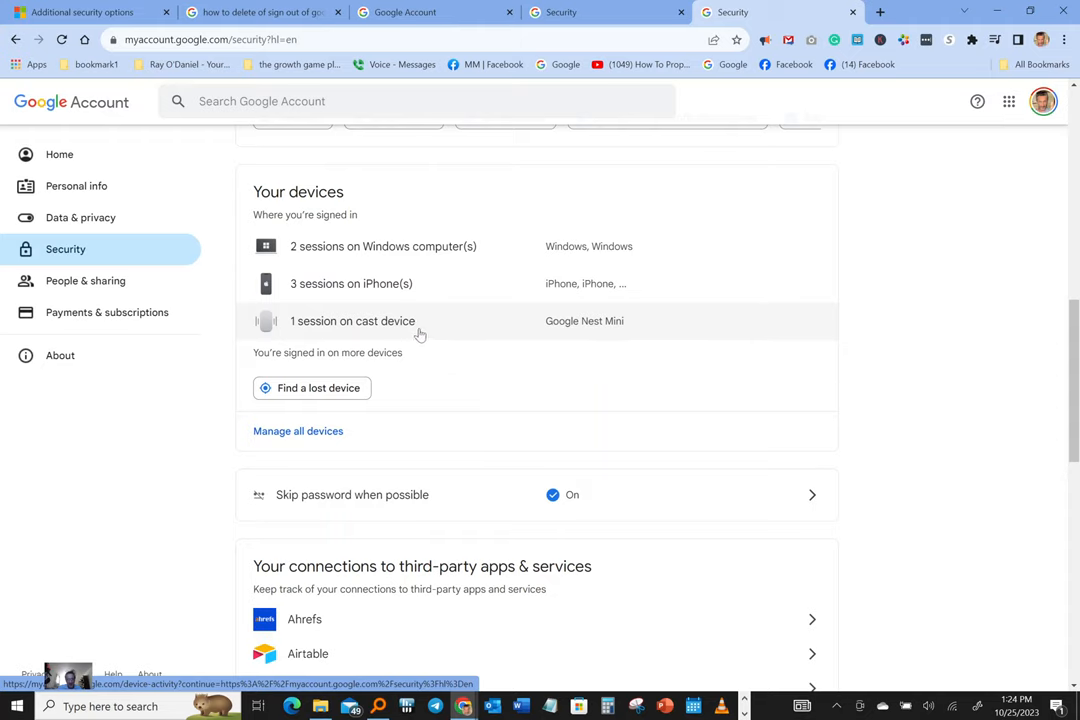
mouse_move(395, 330)
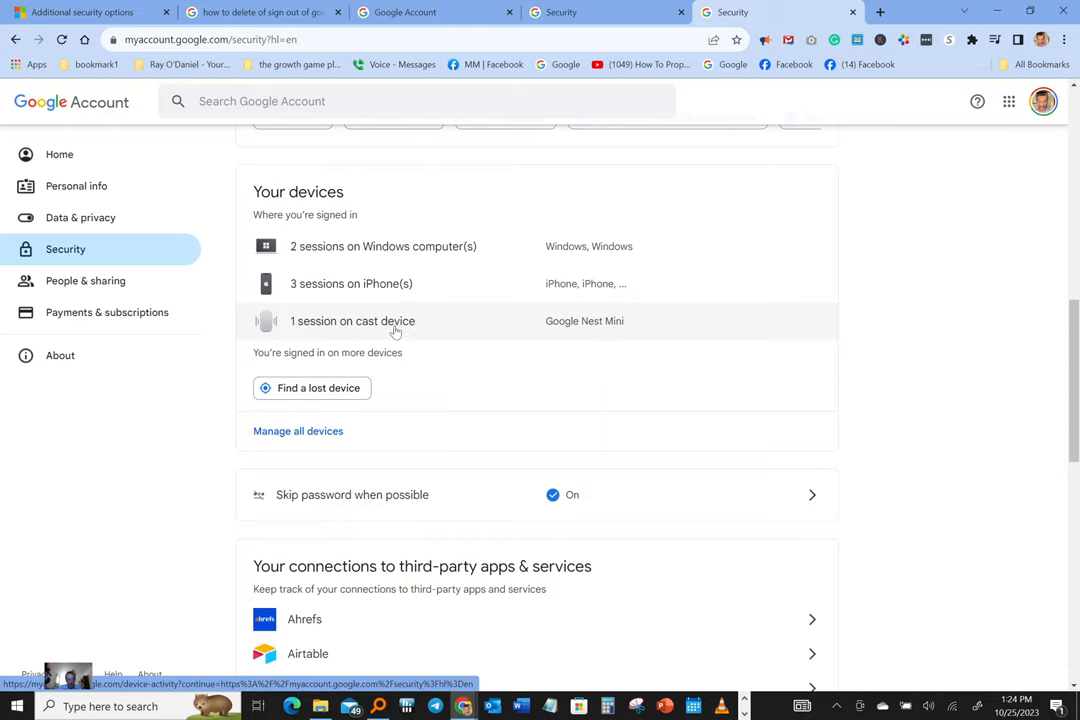
Open the full Your devices list and scroll through every signed-in session
left_click(352, 321)
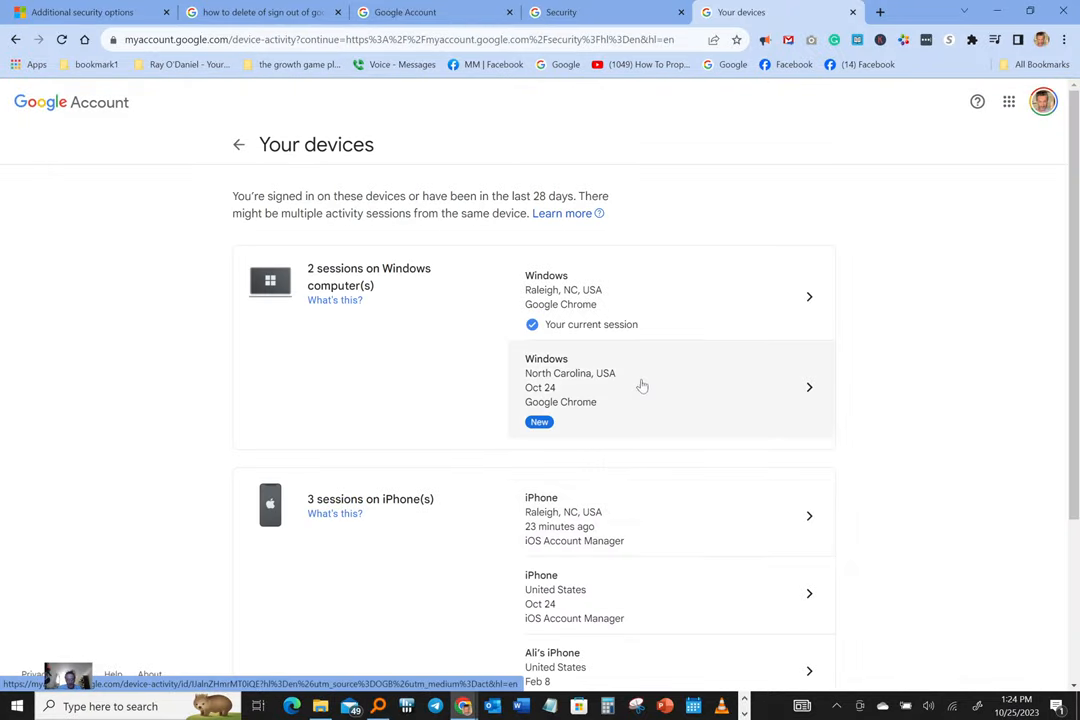
scroll("down", 3)
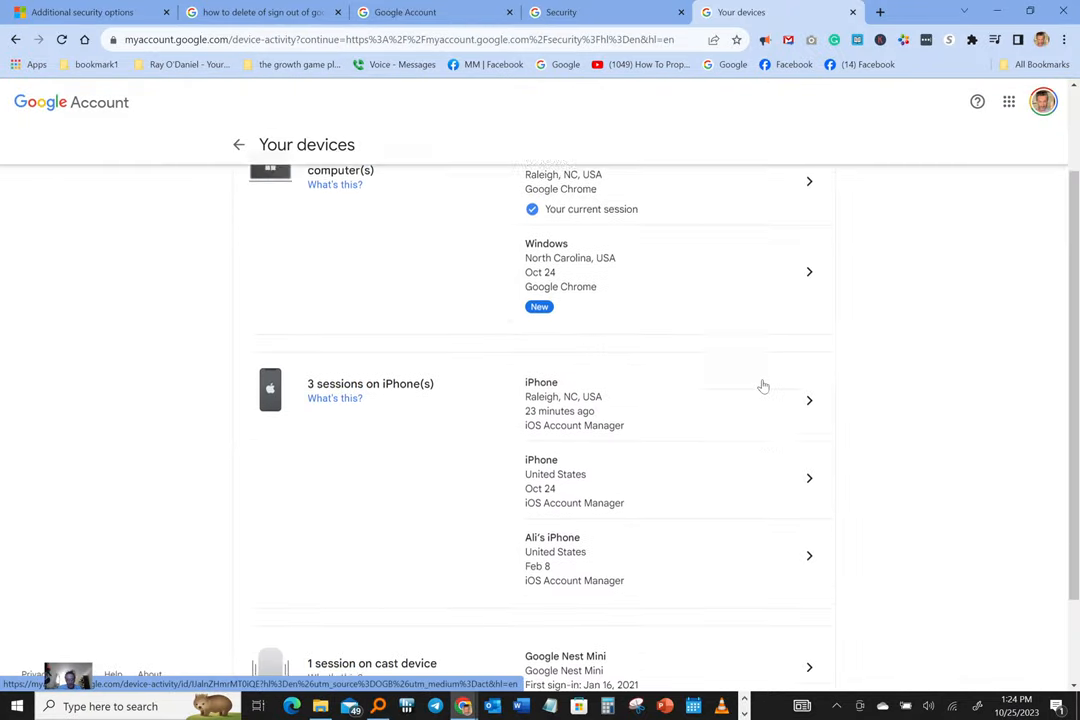
scroll("down", 3)
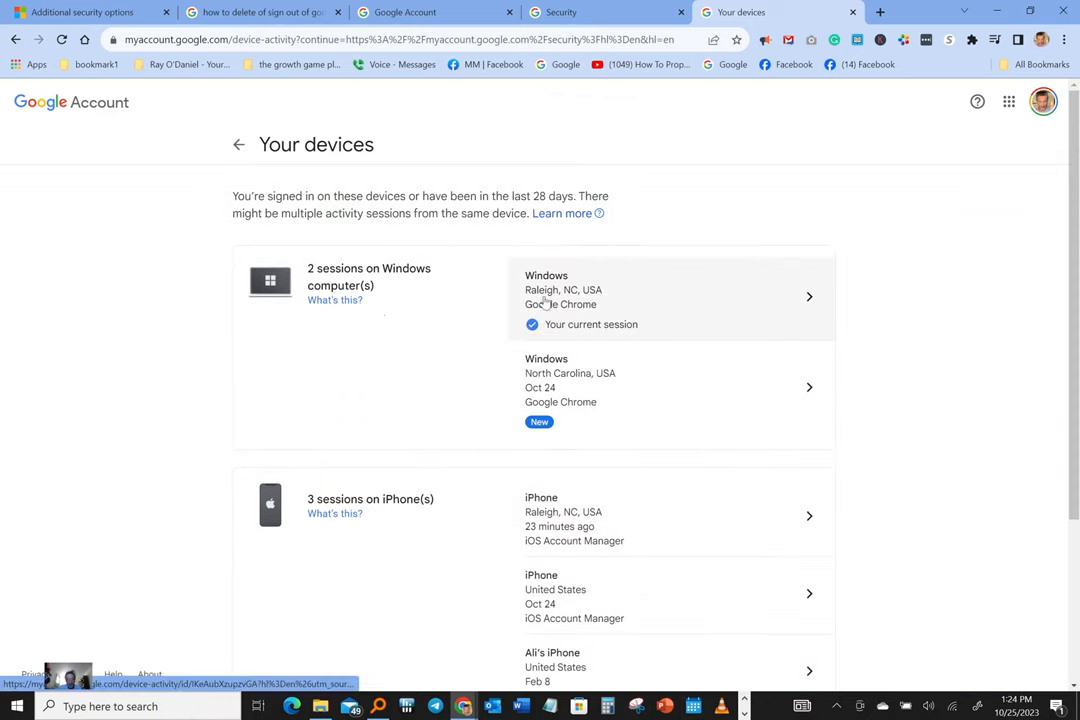
mouse_move(553, 402)
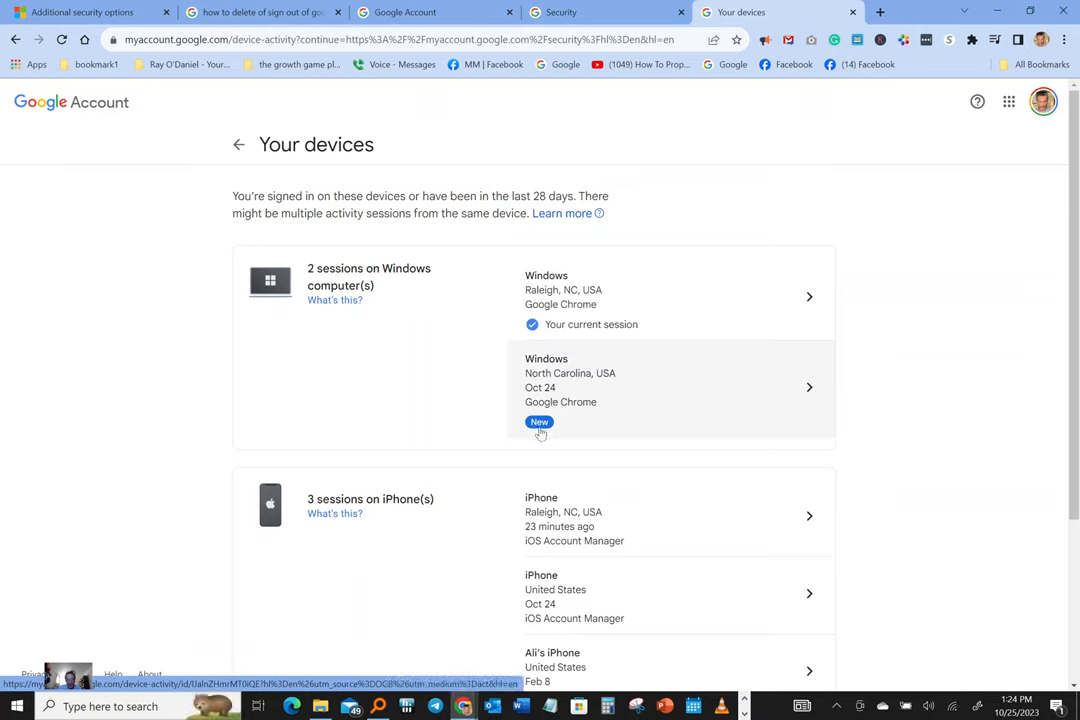
mouse_move(574, 422)
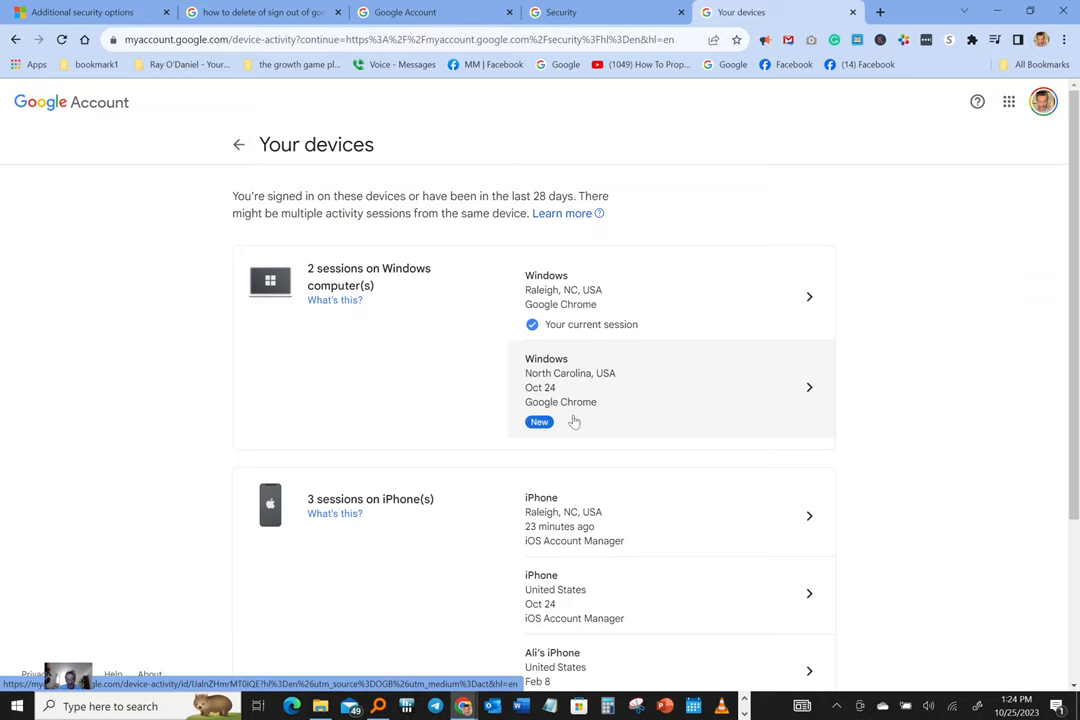
Open the new North Carolina Windows session, first signed in Oct 24
left_click(670, 387)
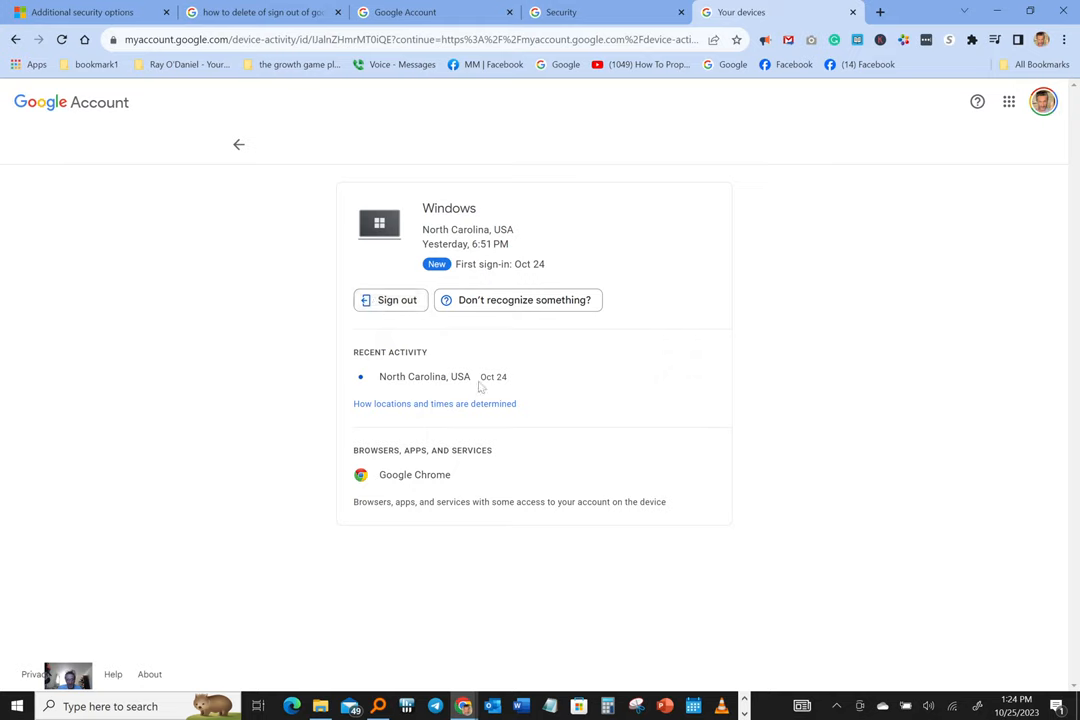
mouse_move(433, 394)
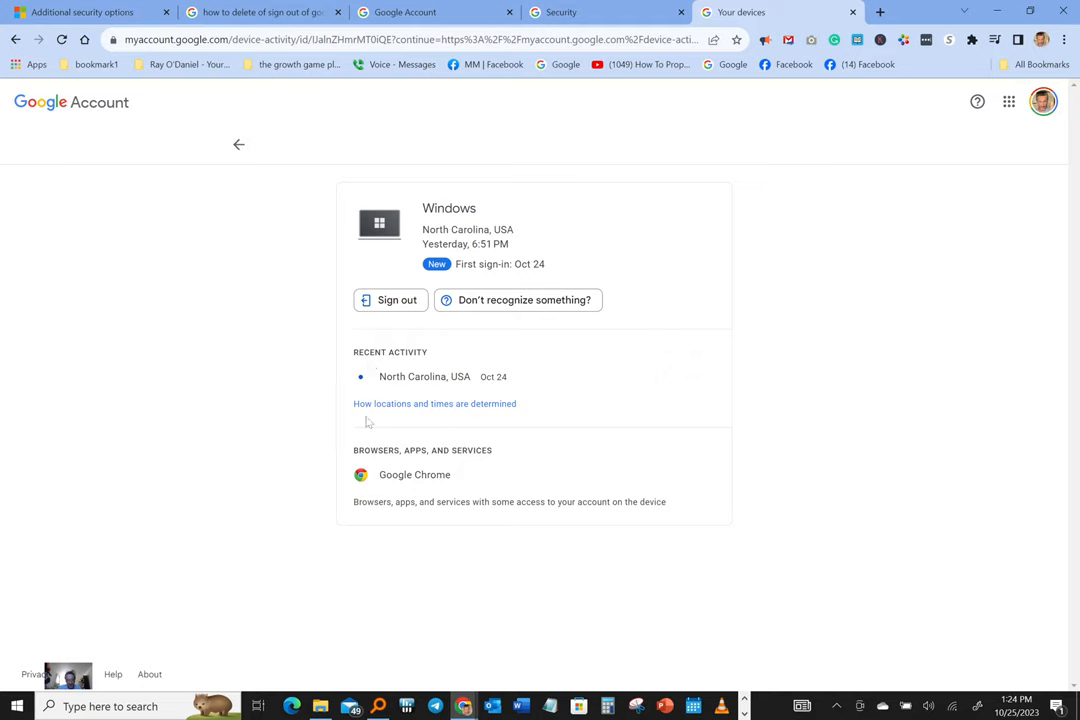
mouse_move(432, 414)
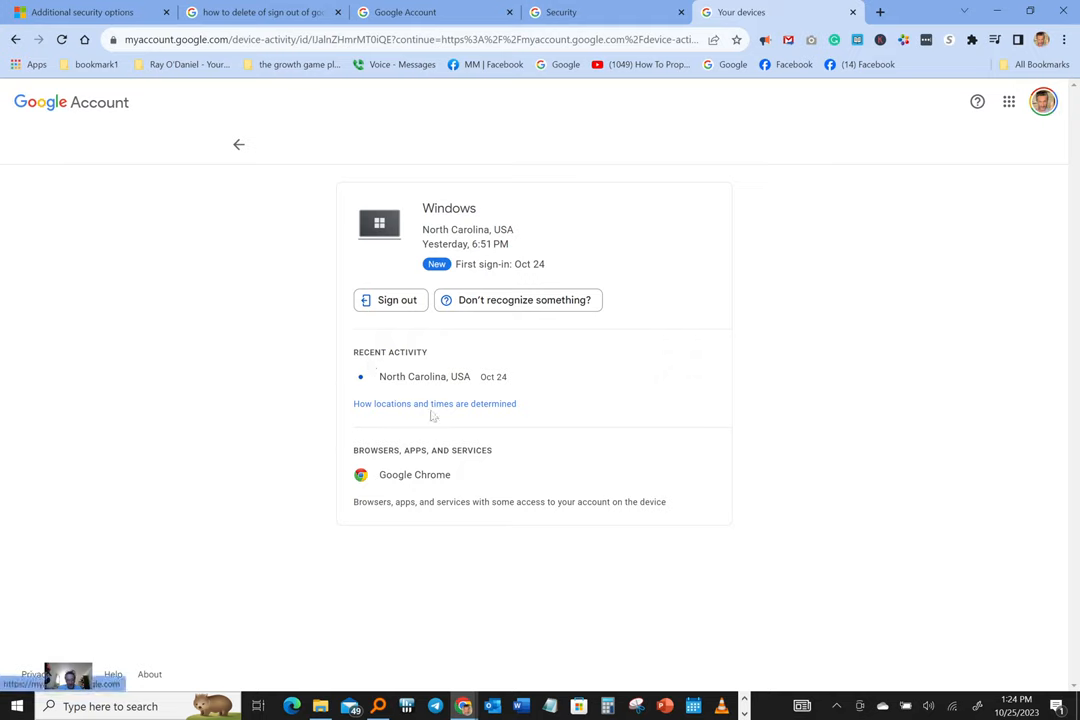
mouse_move(406, 408)
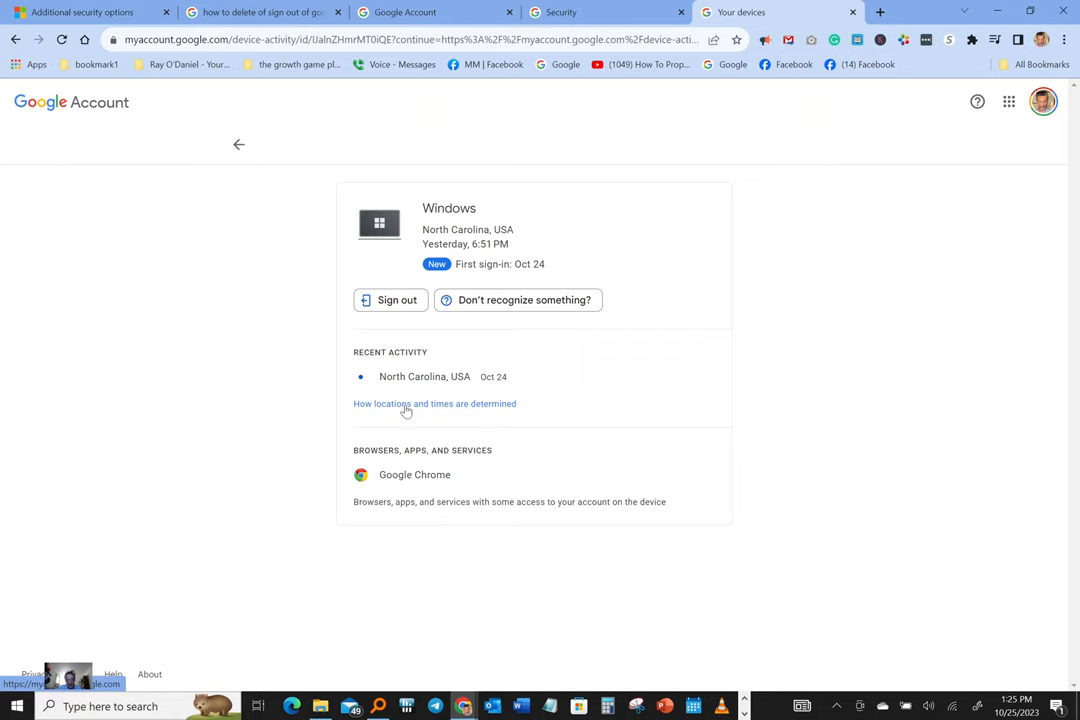
Show the explanation that session locations and times are estimated from IP addresses
left_click(434, 404)
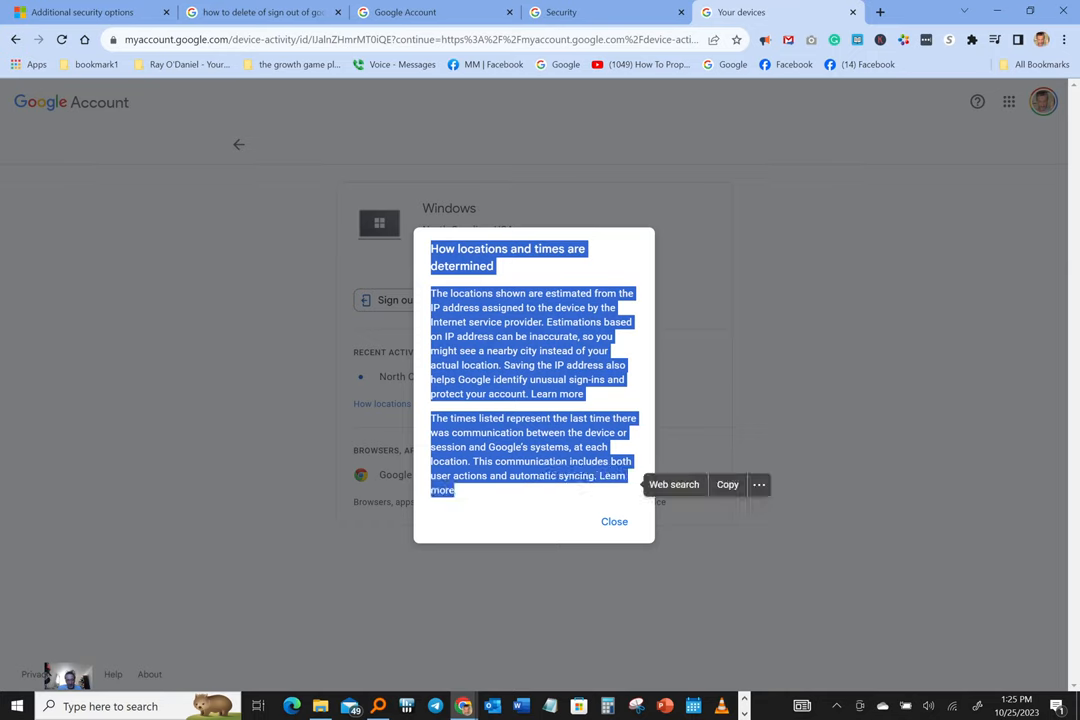
right_click(532, 475)
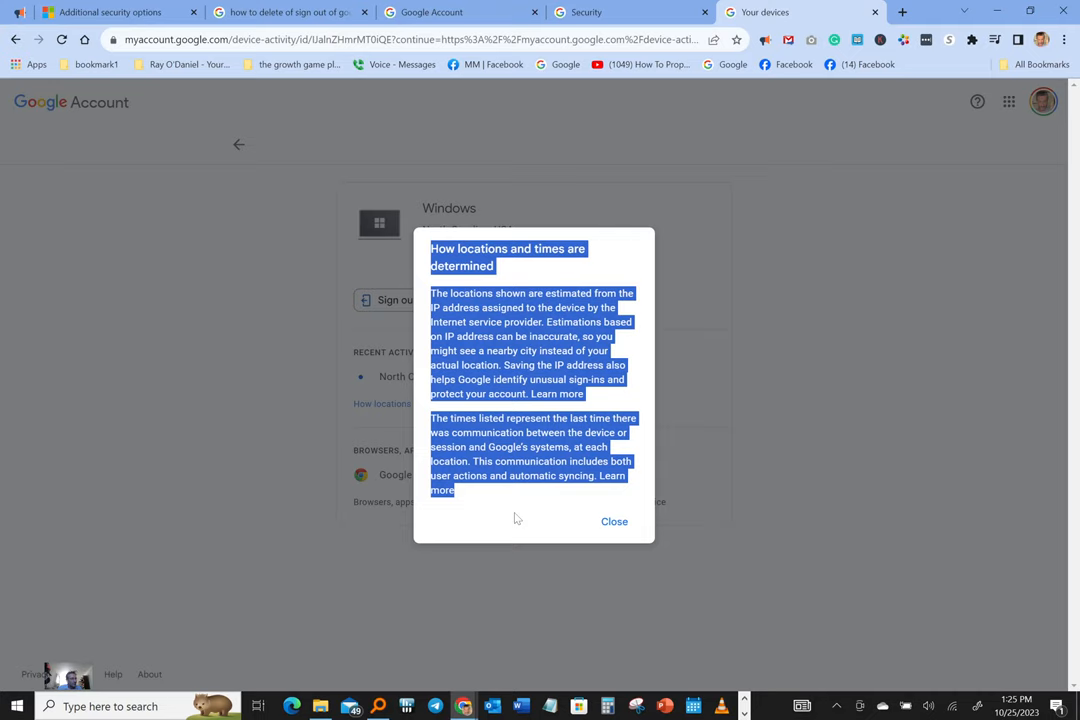
mouse_move(526, 515)
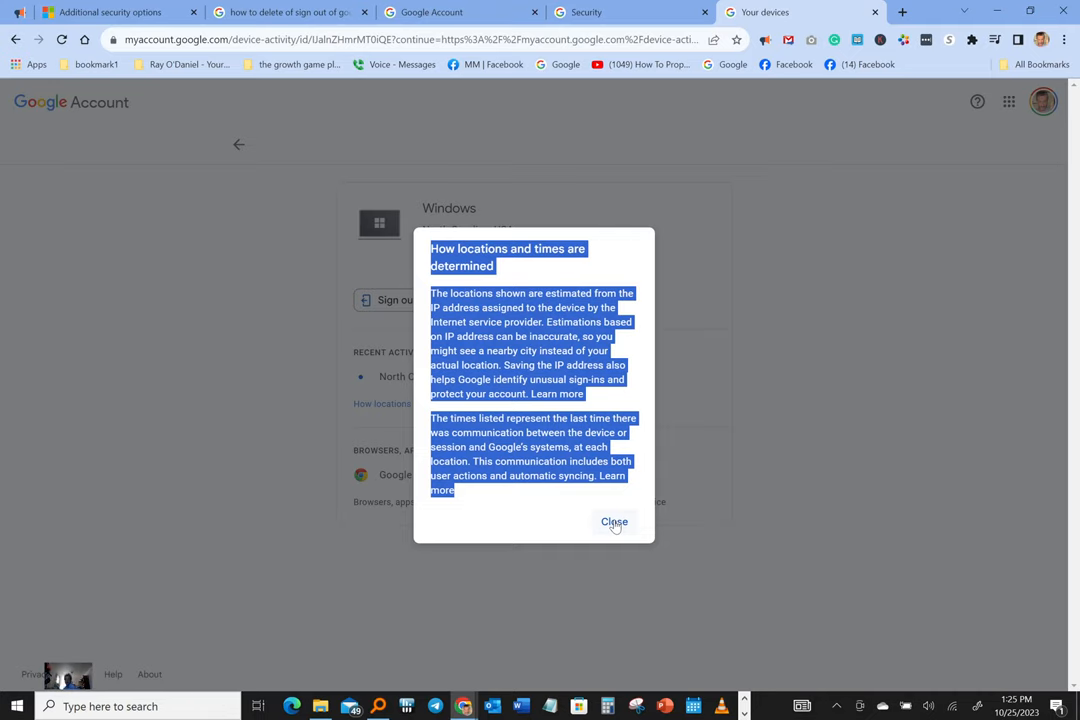
Close the explanation, then sign out and confirm the North Carolina Windows session
left_click(613, 522)
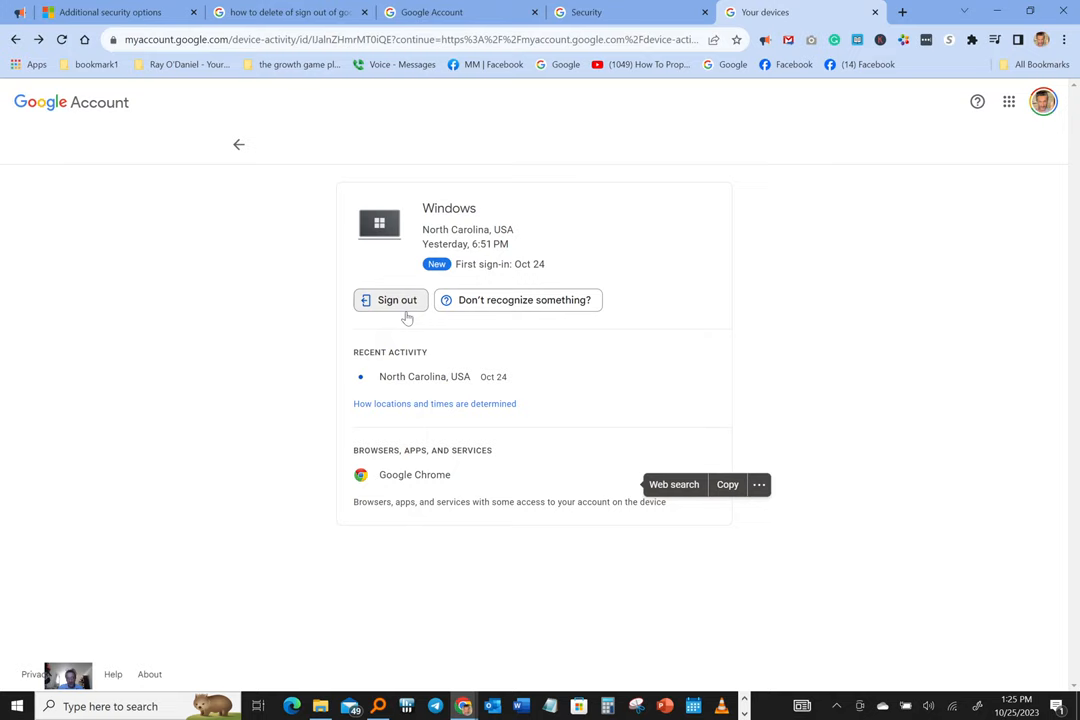
mouse_move(403, 311)
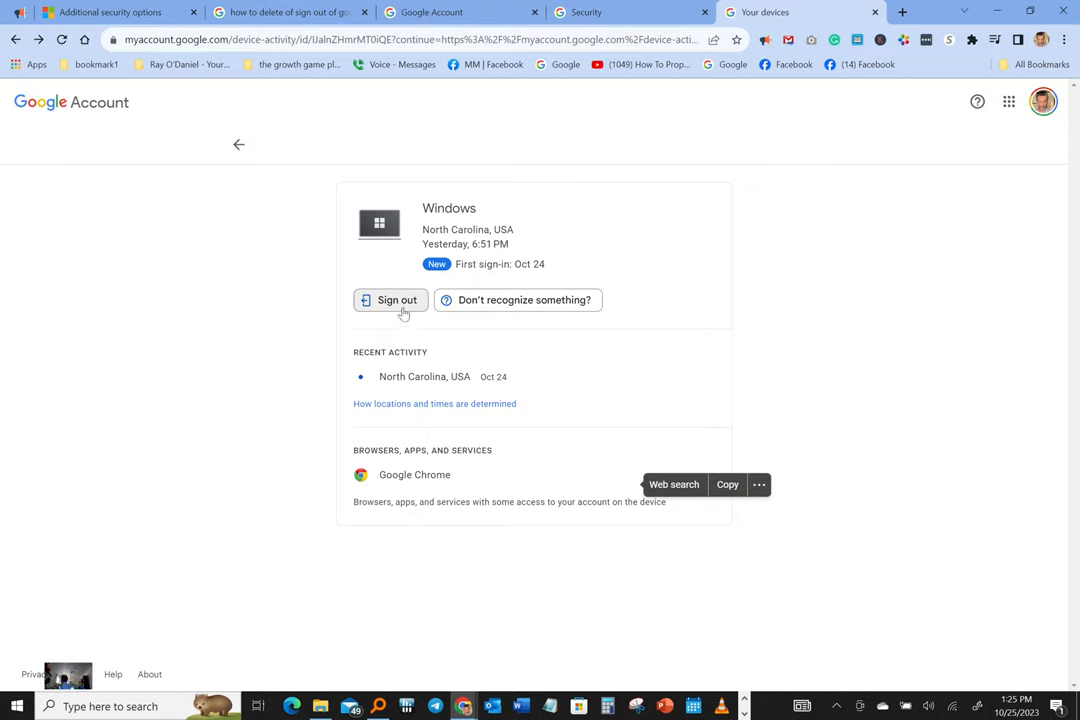
mouse_move(447, 528)
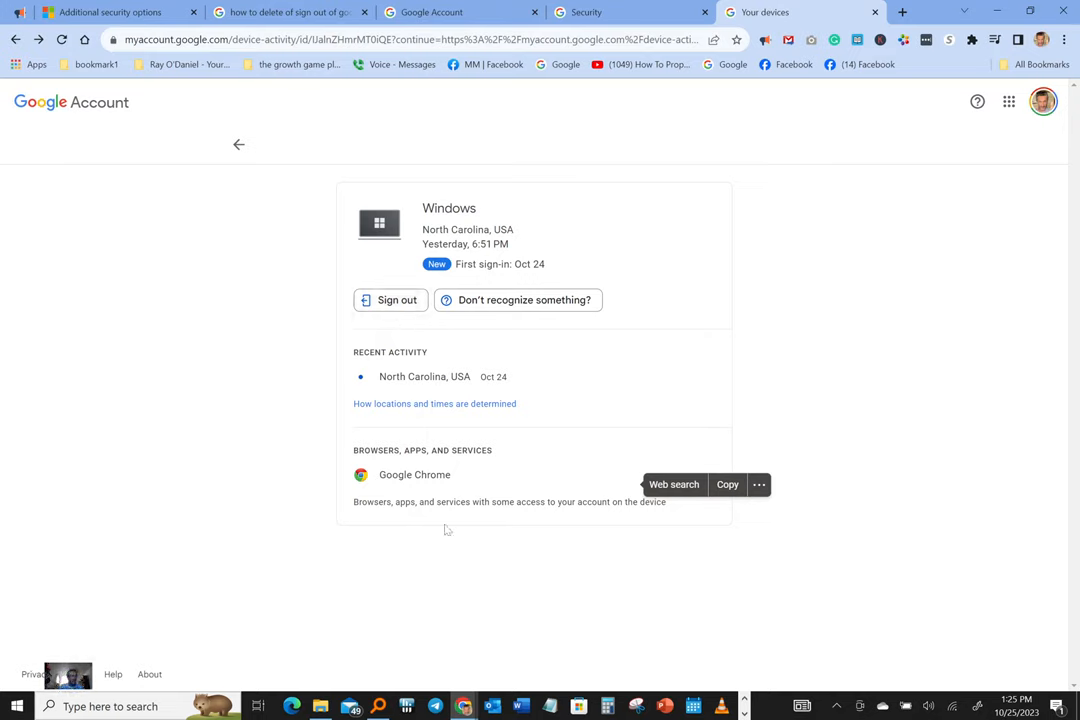
mouse_move(811, 334)
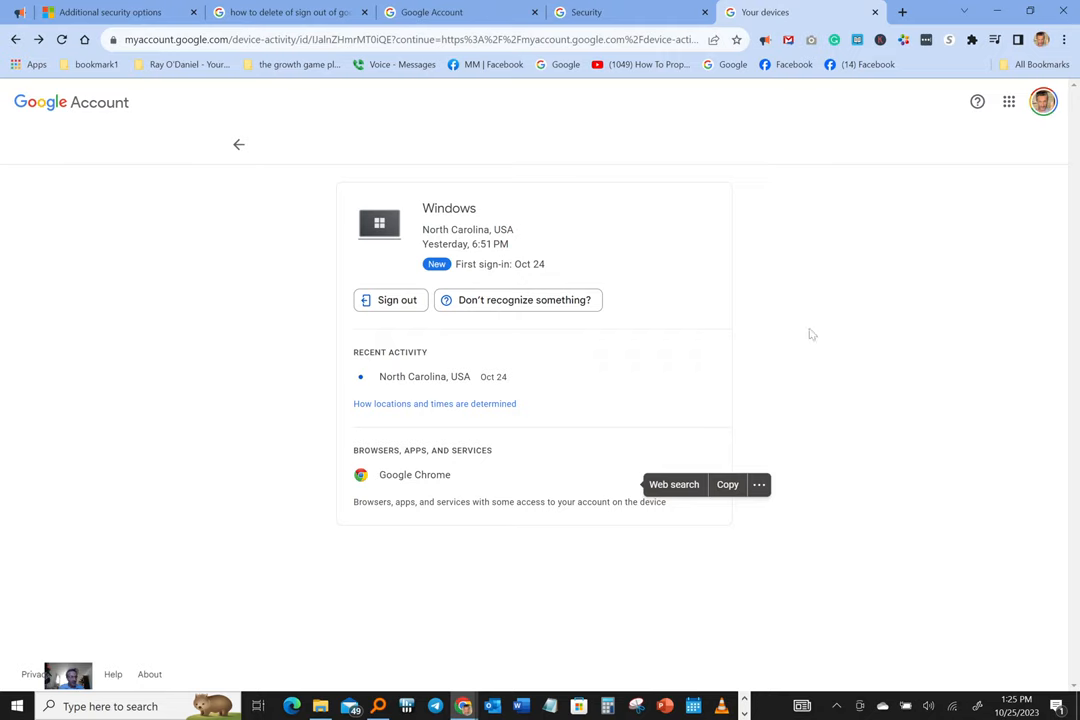
mouse_move(378, 311)
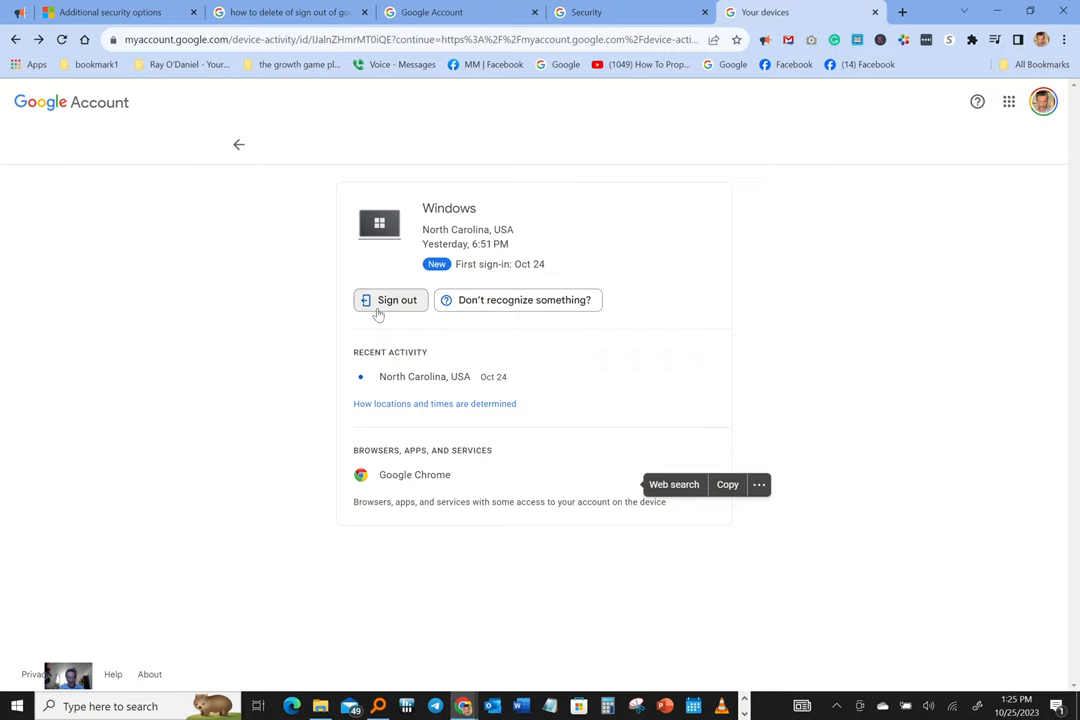
left_click(390, 300)
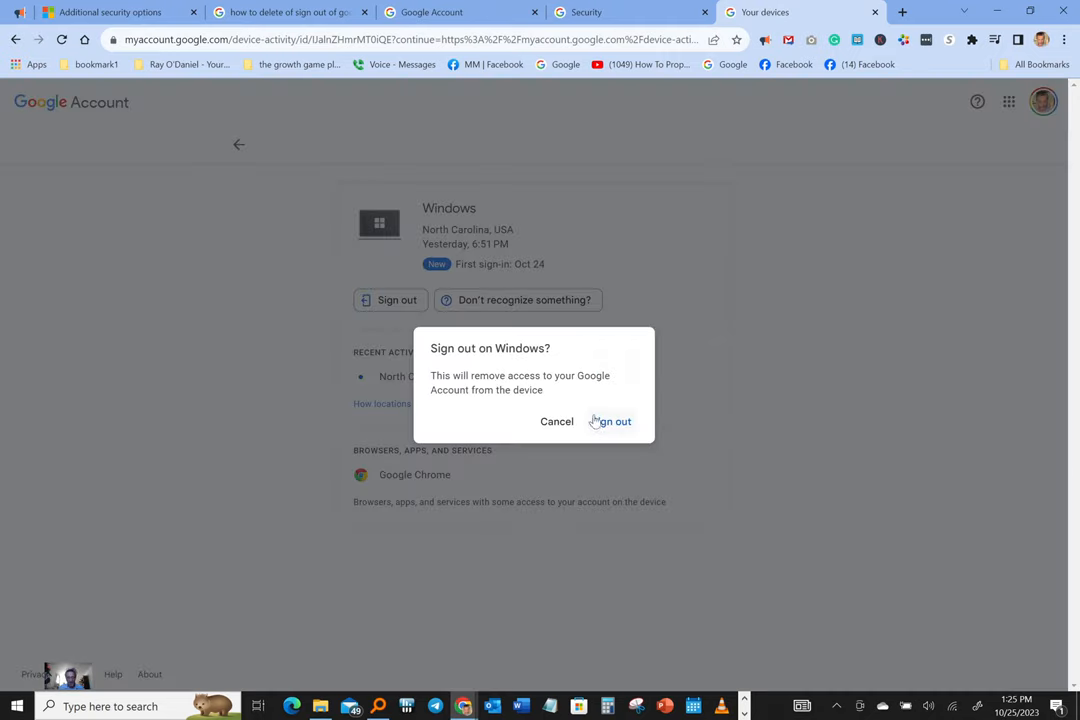
left_click(615, 421)
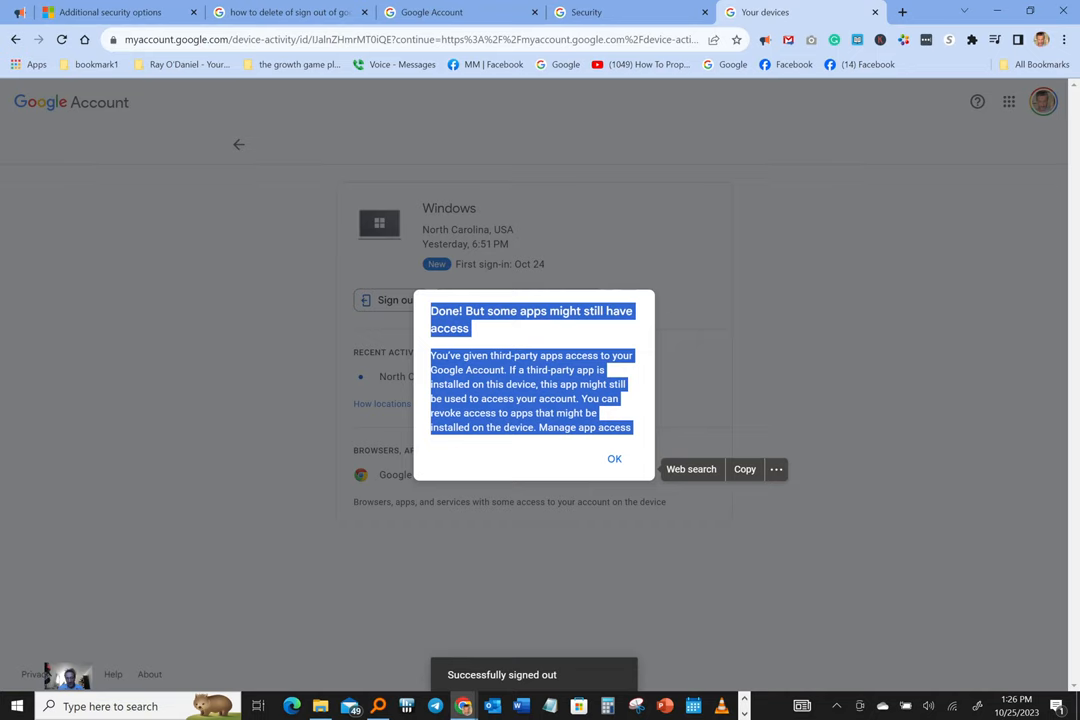
right_click(530, 390)
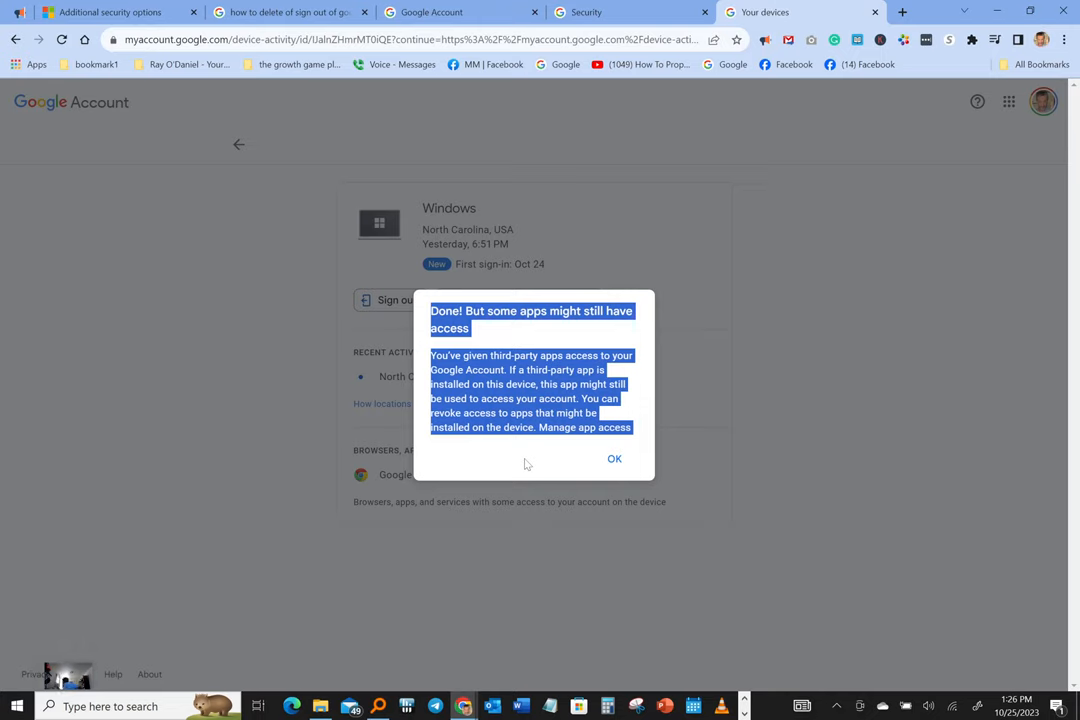
mouse_move(568, 478)
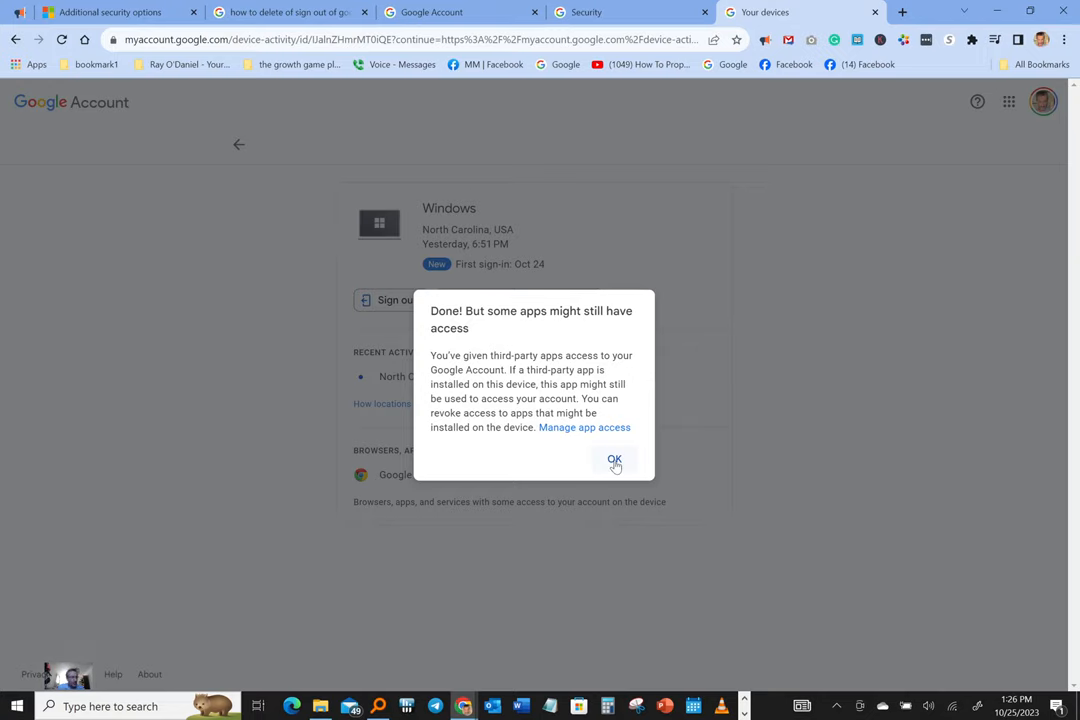
left_click(614, 459)
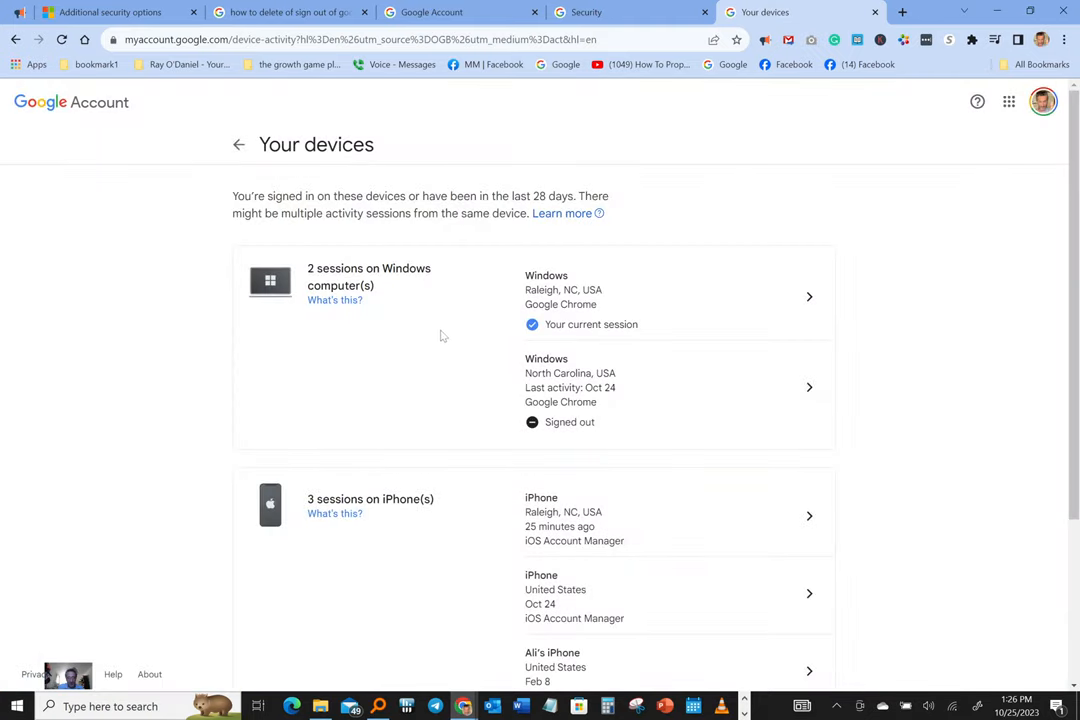
mouse_move(388, 314)
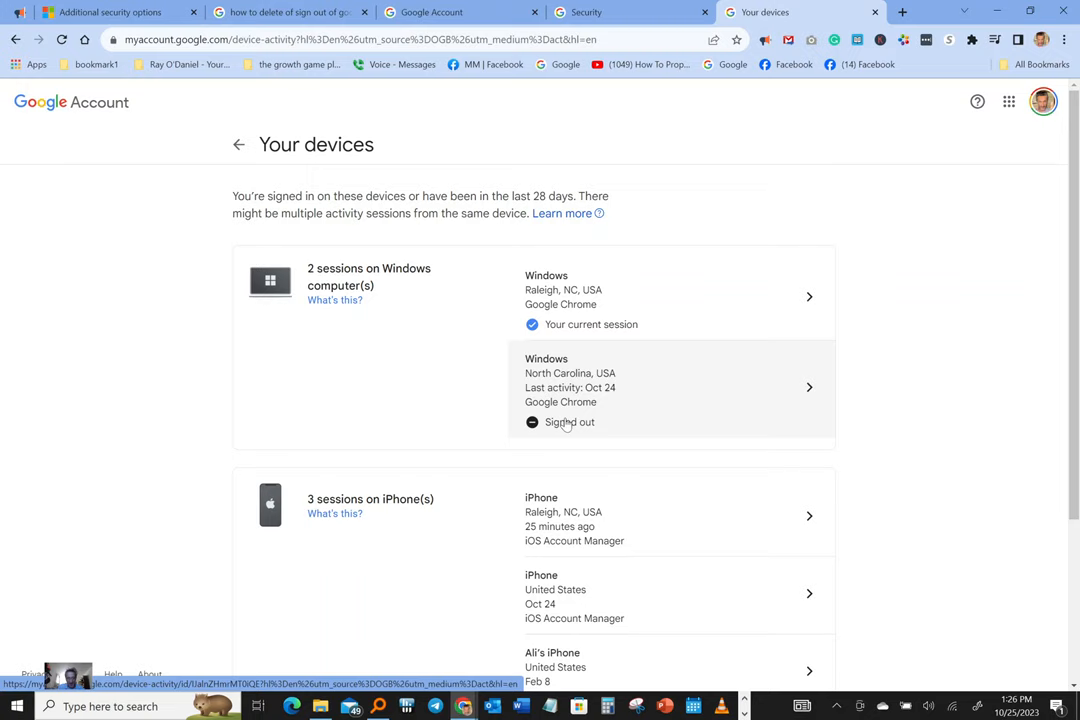
Sign out and confirm the iPhone session last active Oct 24
scroll("down", 3)
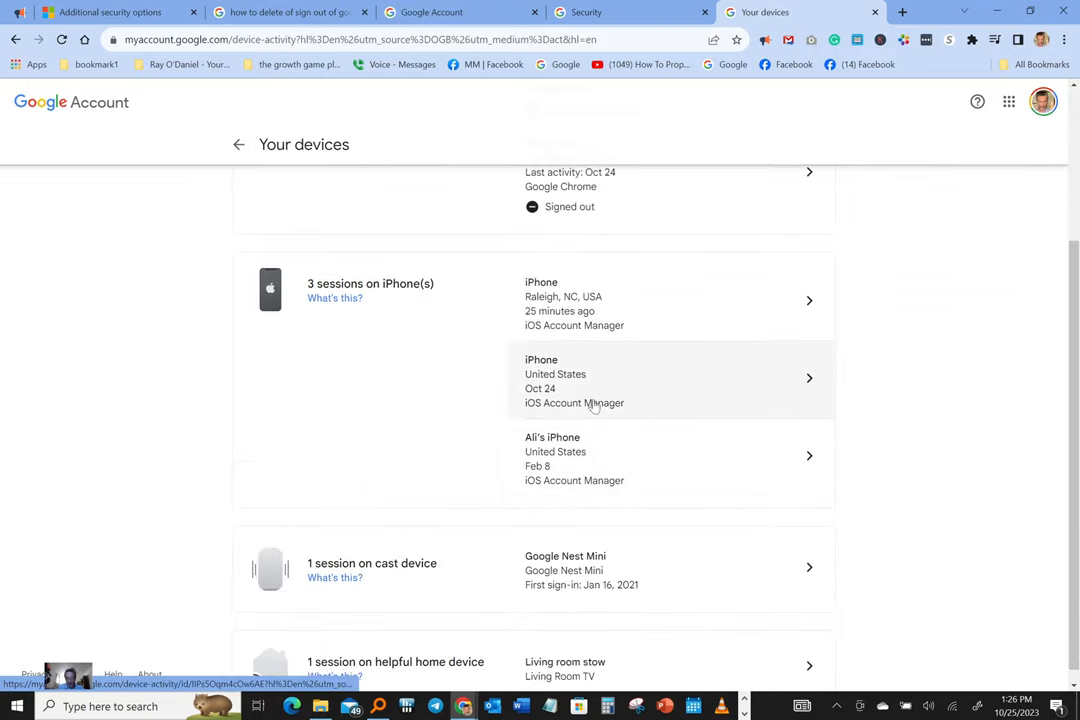
mouse_move(583, 464)
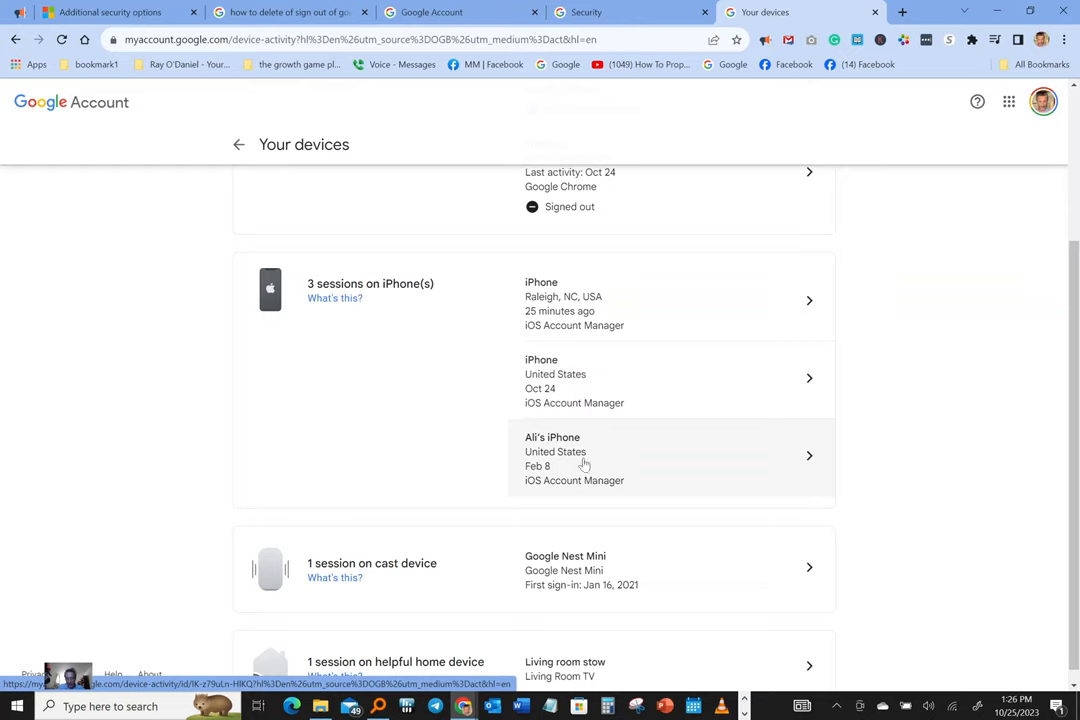
mouse_move(755, 400)
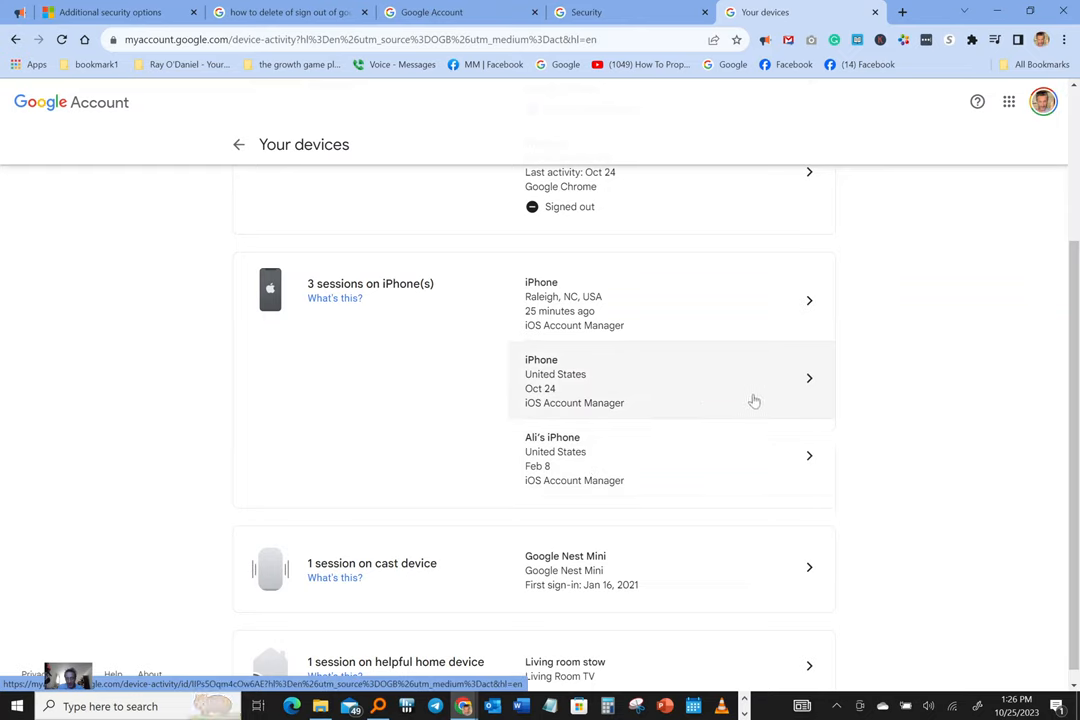
mouse_move(808, 387)
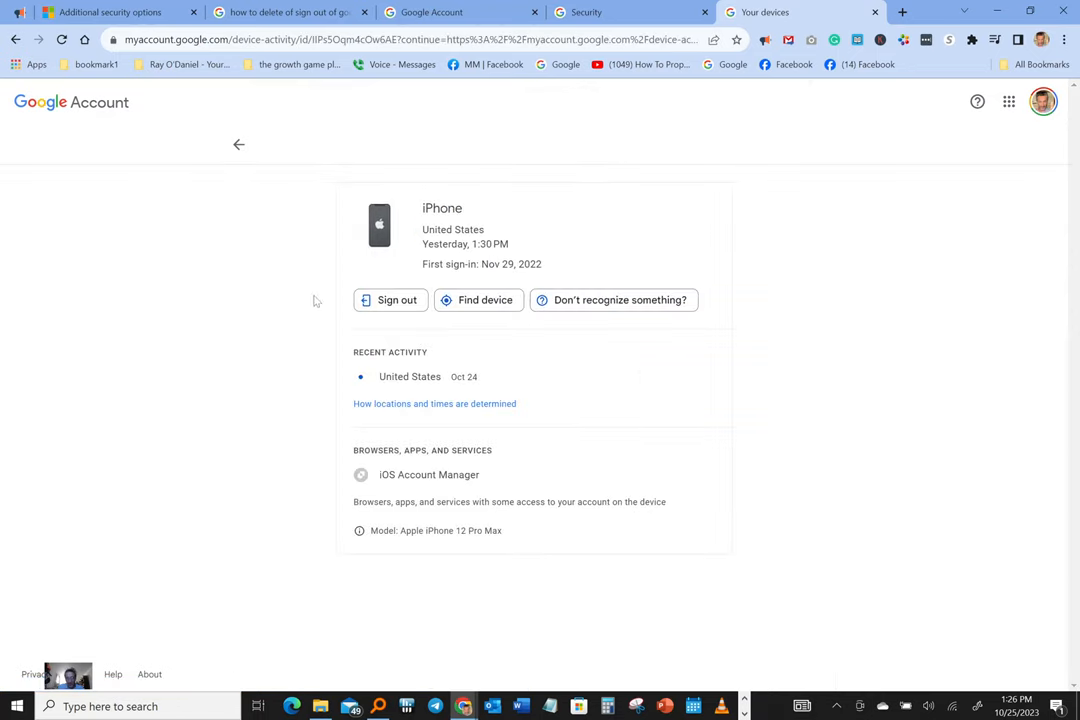
left_click(390, 300)
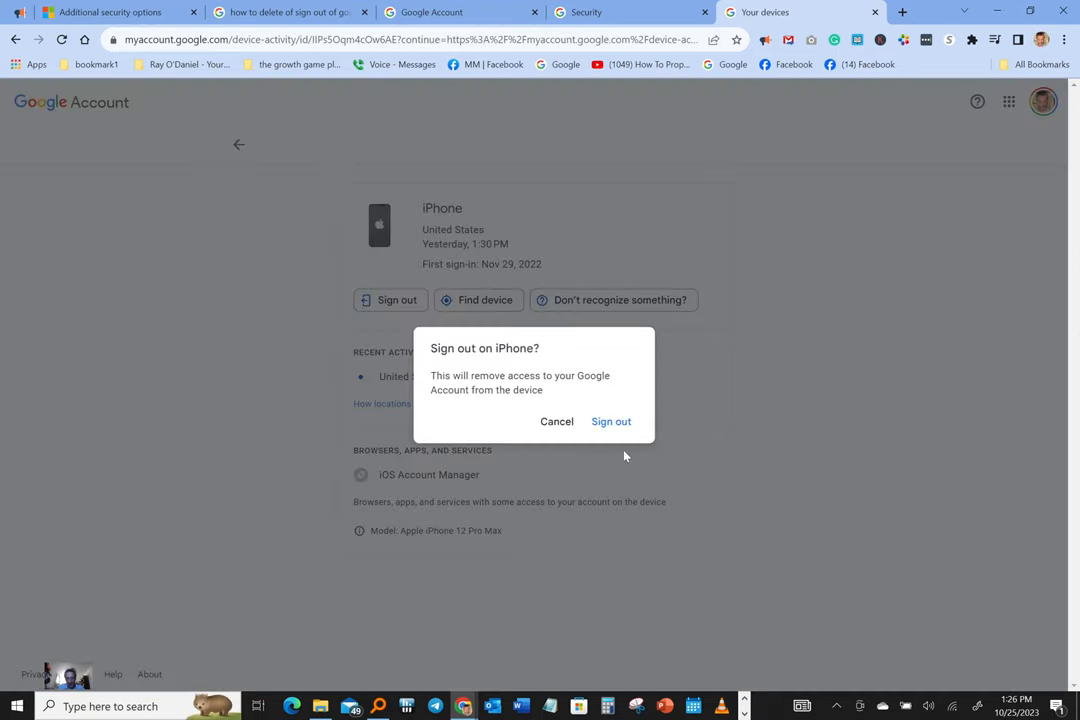
left_click(611, 421)
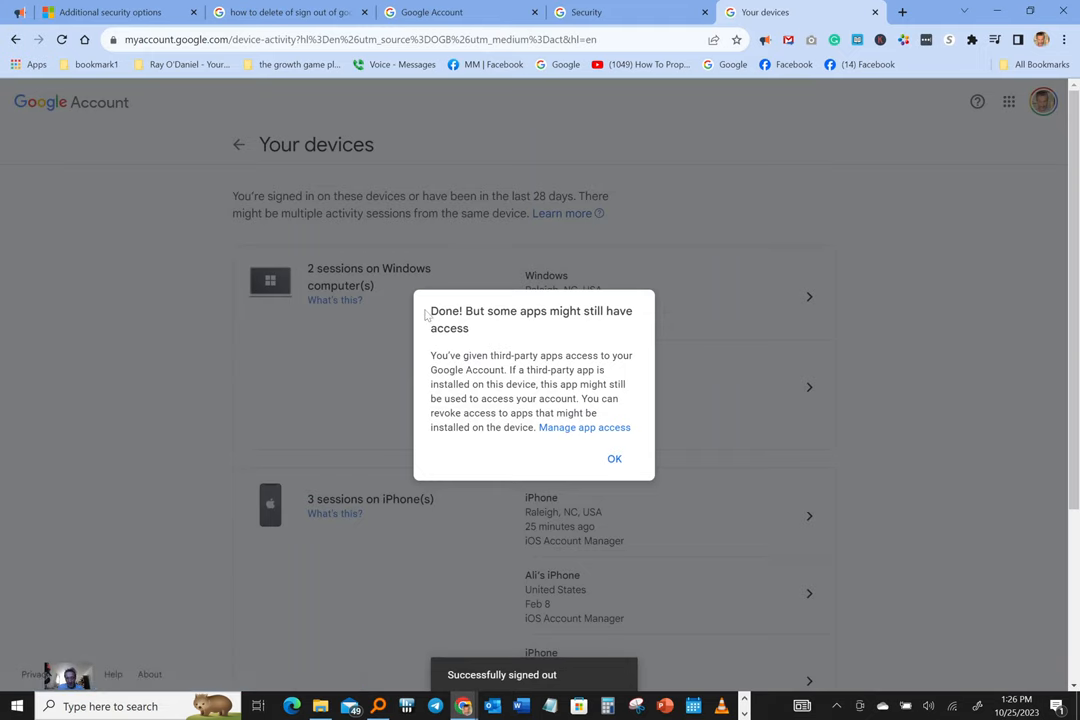
left_click_drag(430, 310, 510, 398)
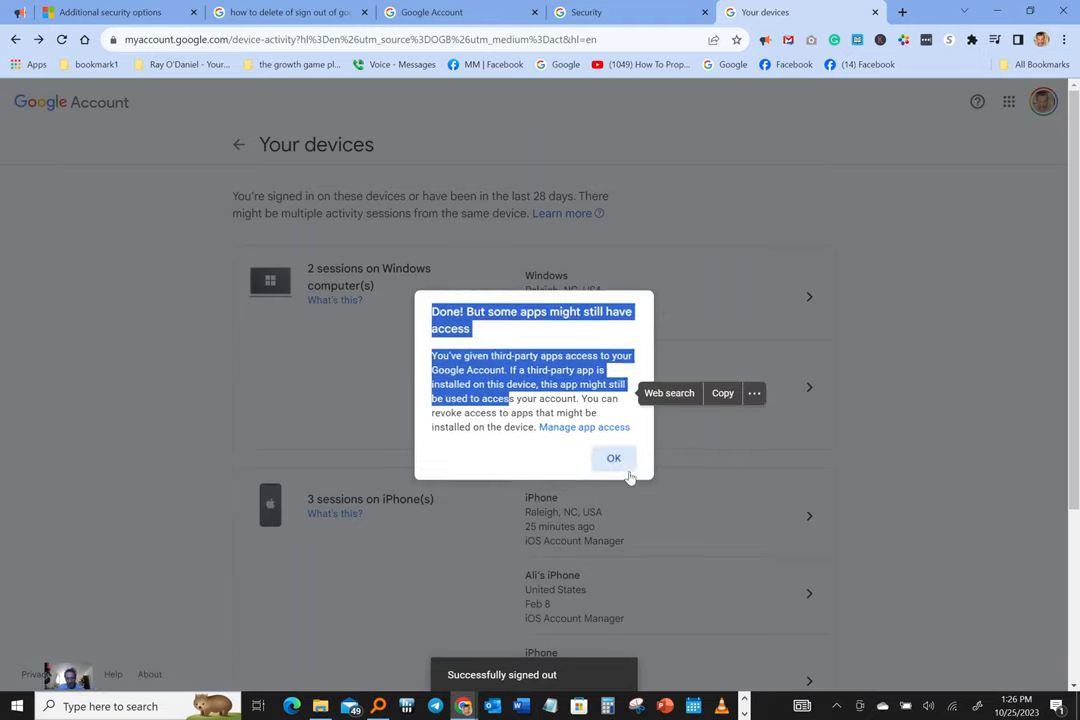
left_click(613, 458)
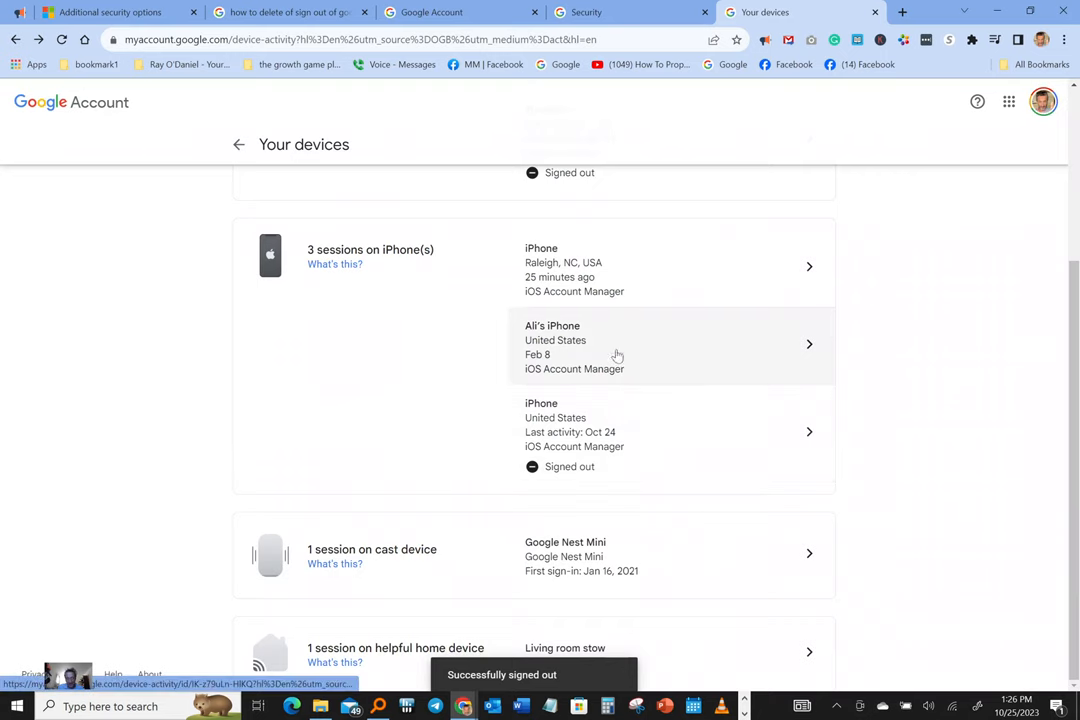
mouse_move(592, 360)
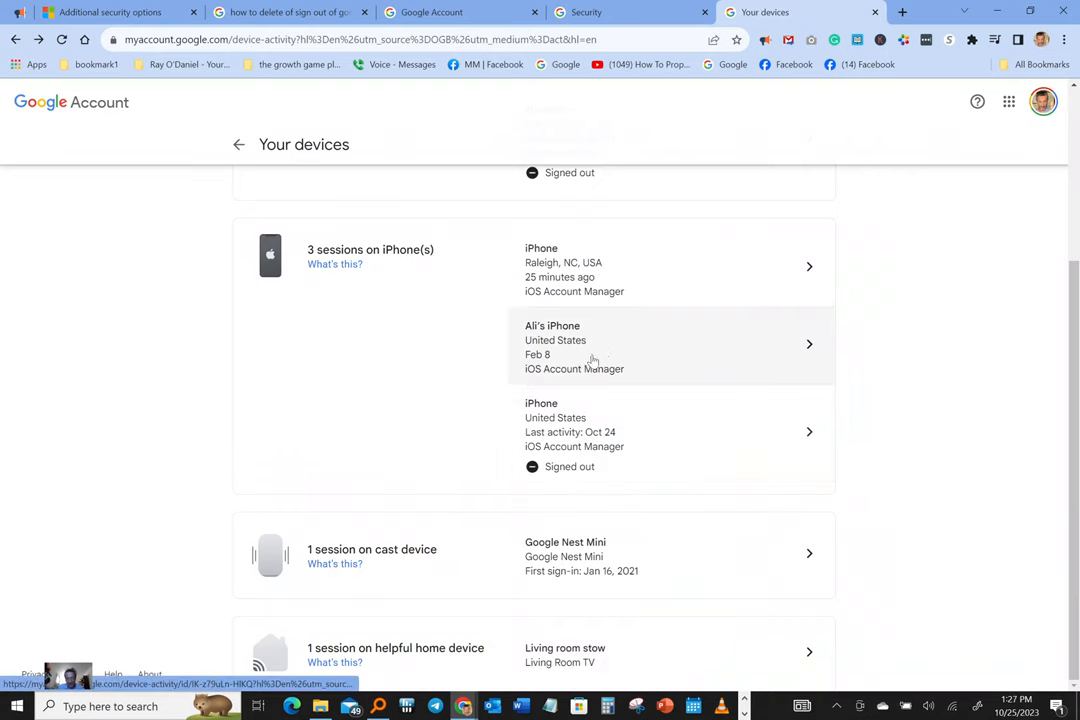
mouse_move(798, 346)
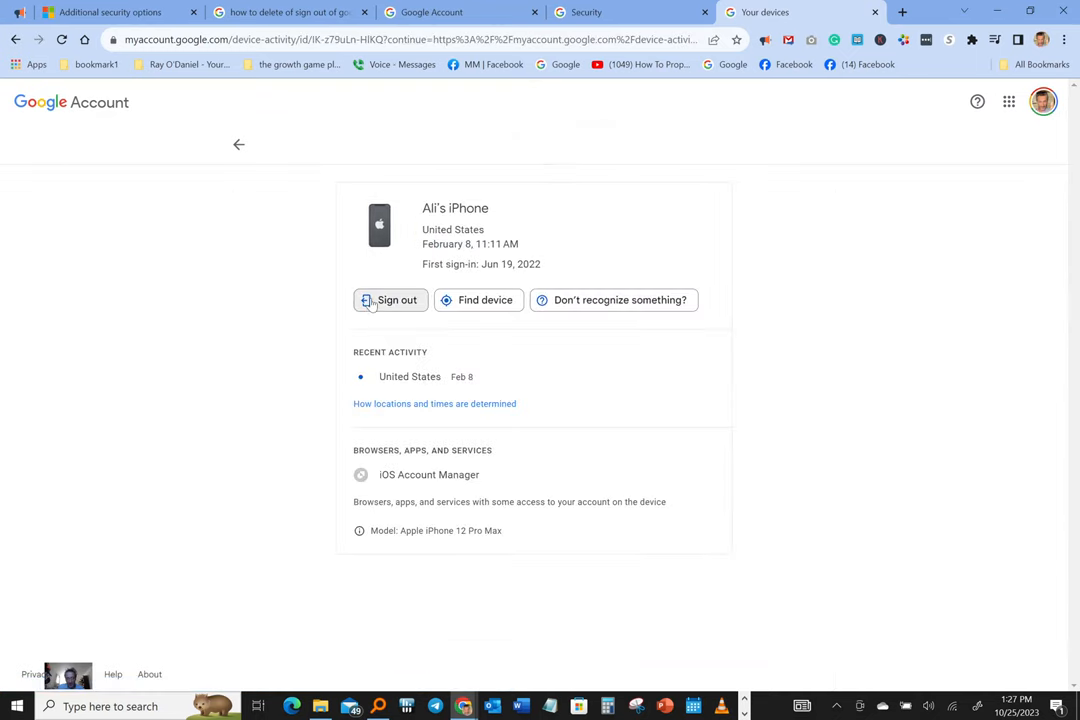
left_click(390, 300)
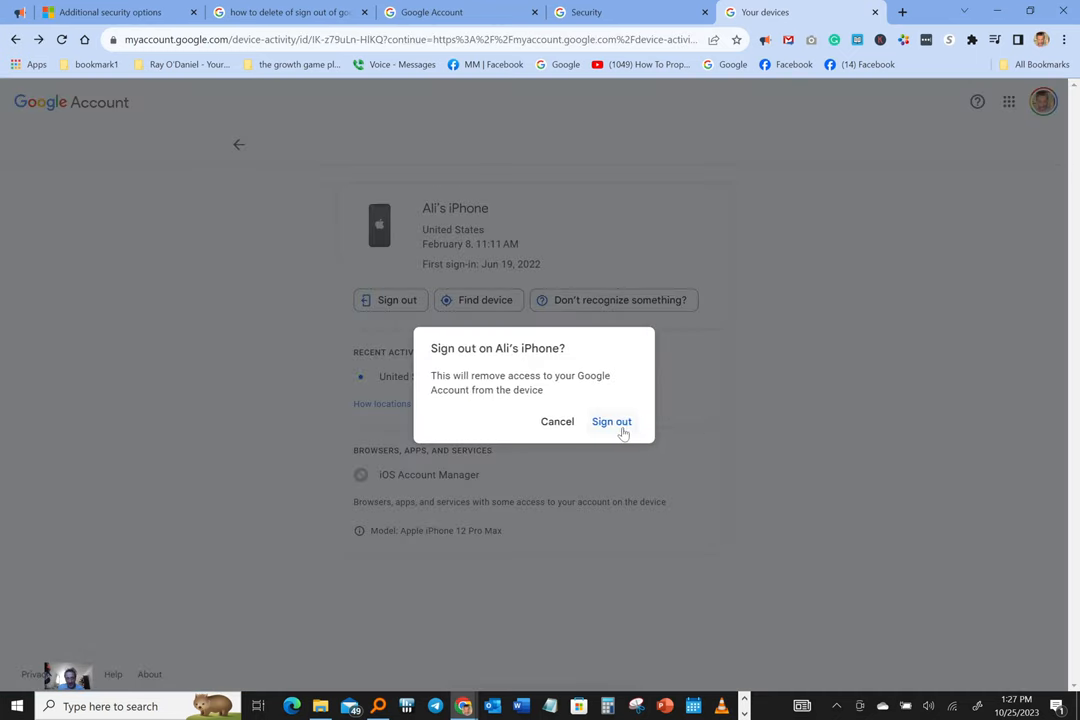
left_click(611, 421)
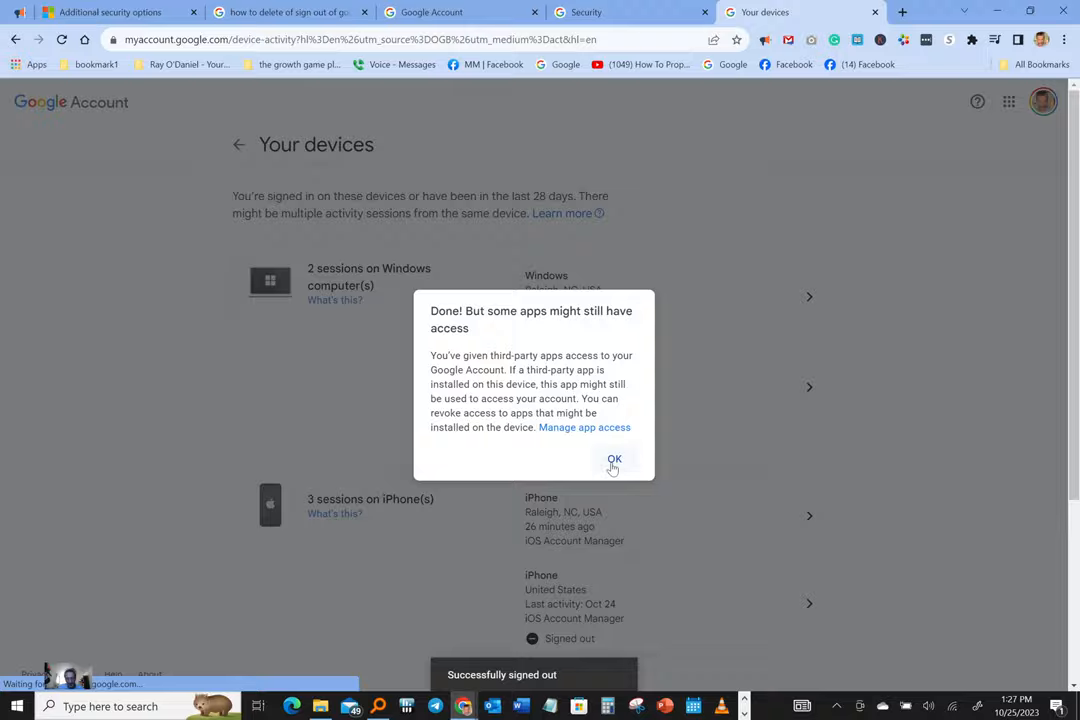
left_click(614, 458)
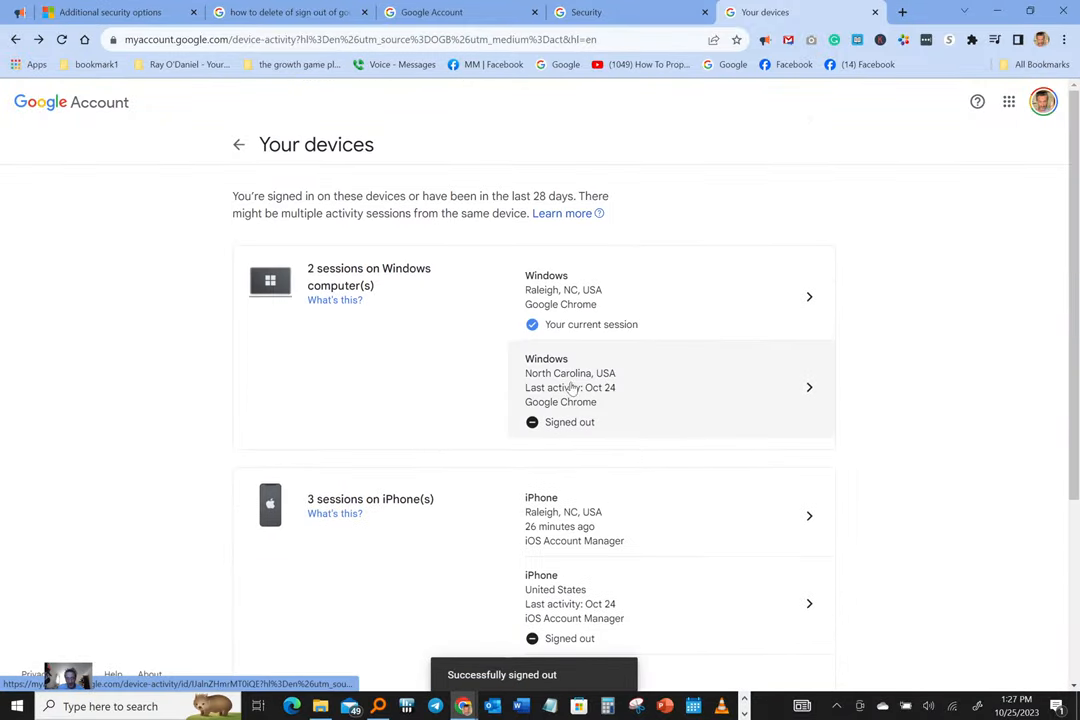
scroll("down", 3)
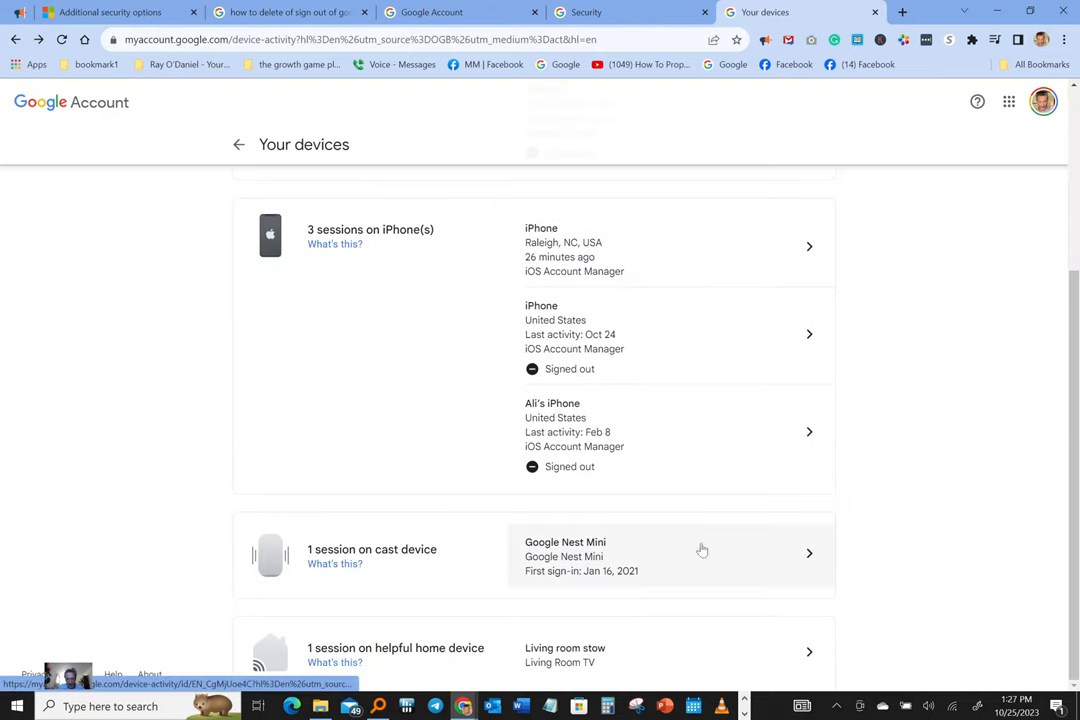
Remove the Google Nest Mini session and return to the devices list
left_click(702, 550)
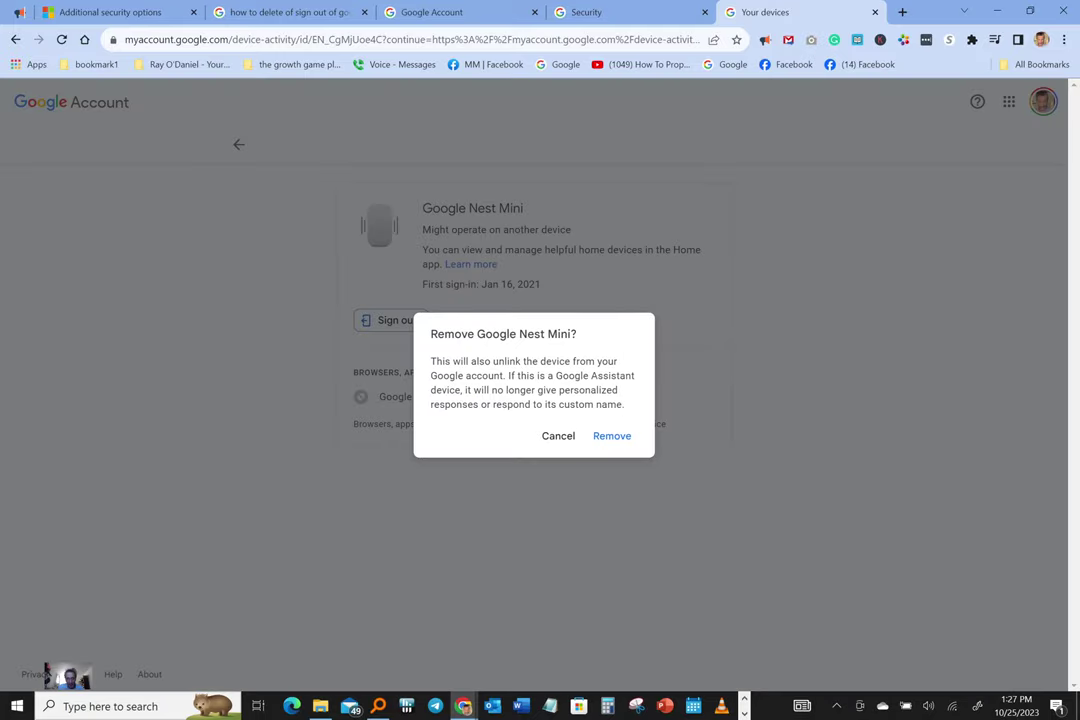
left_click(612, 436)
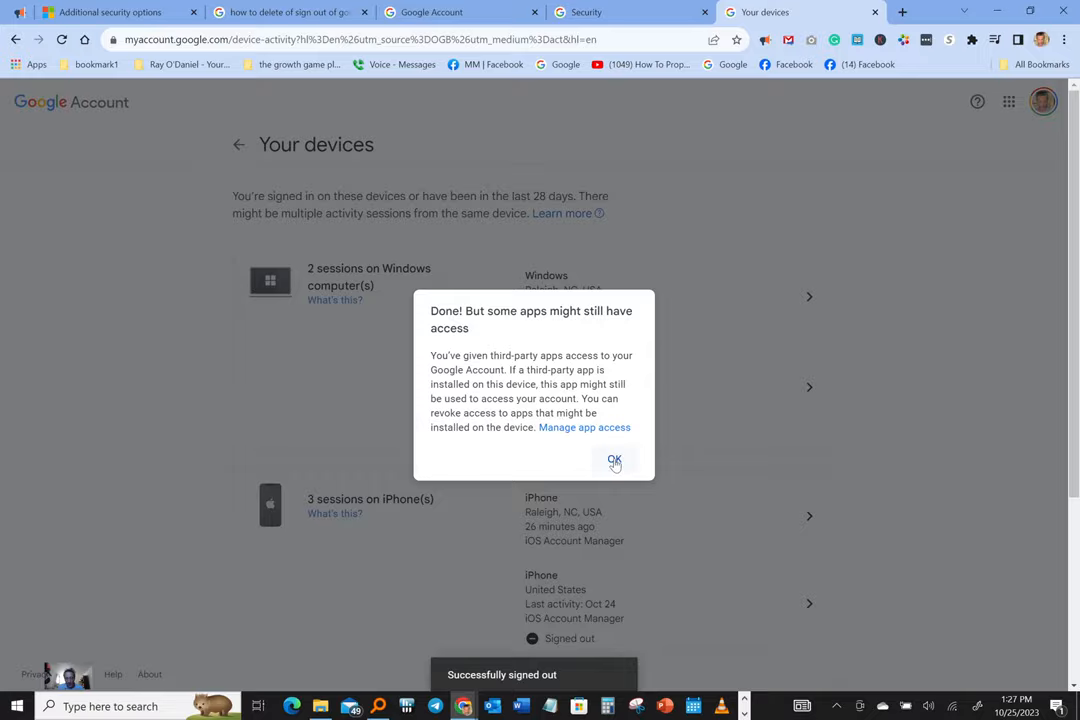
left_click(614, 459)
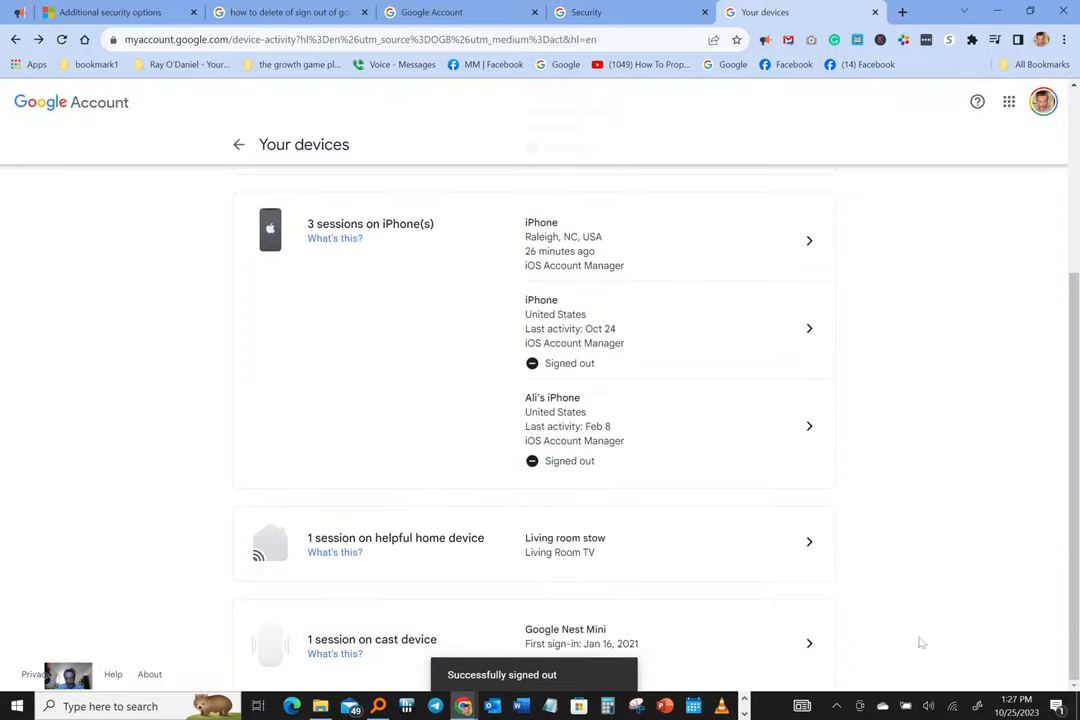
mouse_move(809, 652)
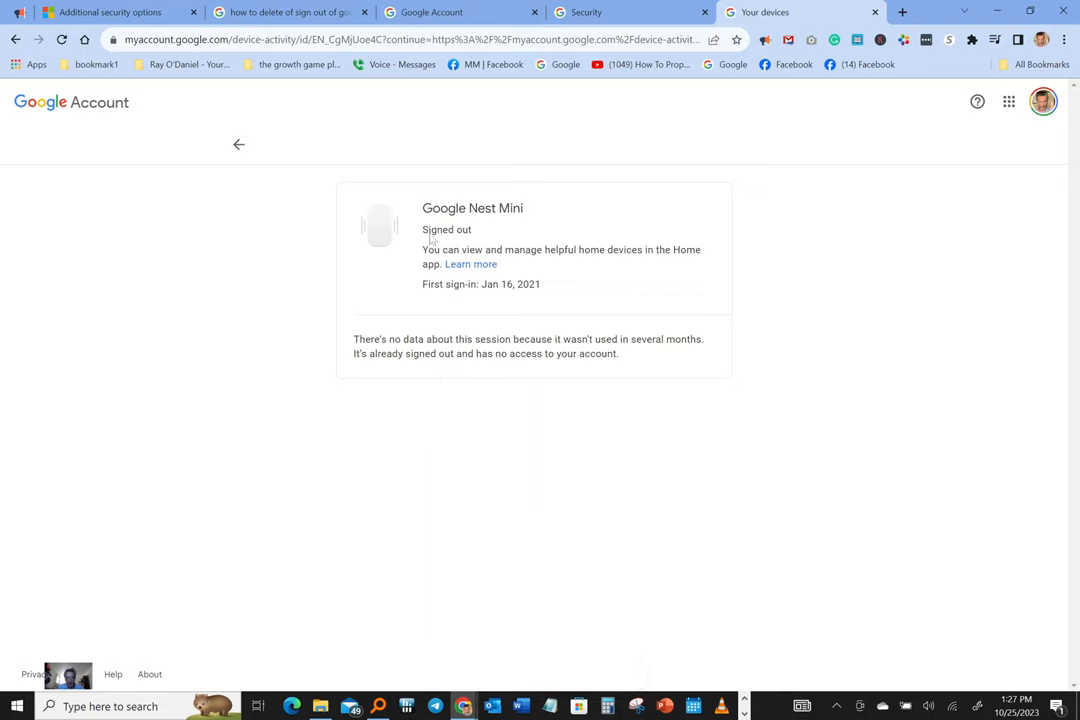
mouse_move(235, 160)
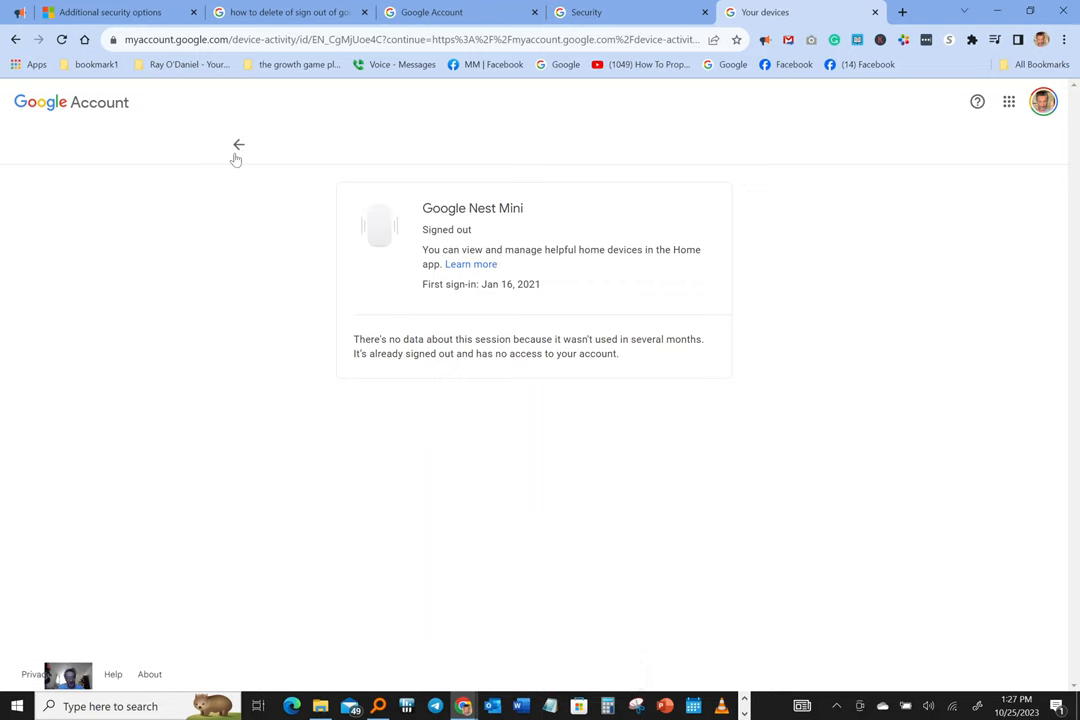
left_click(238, 145)
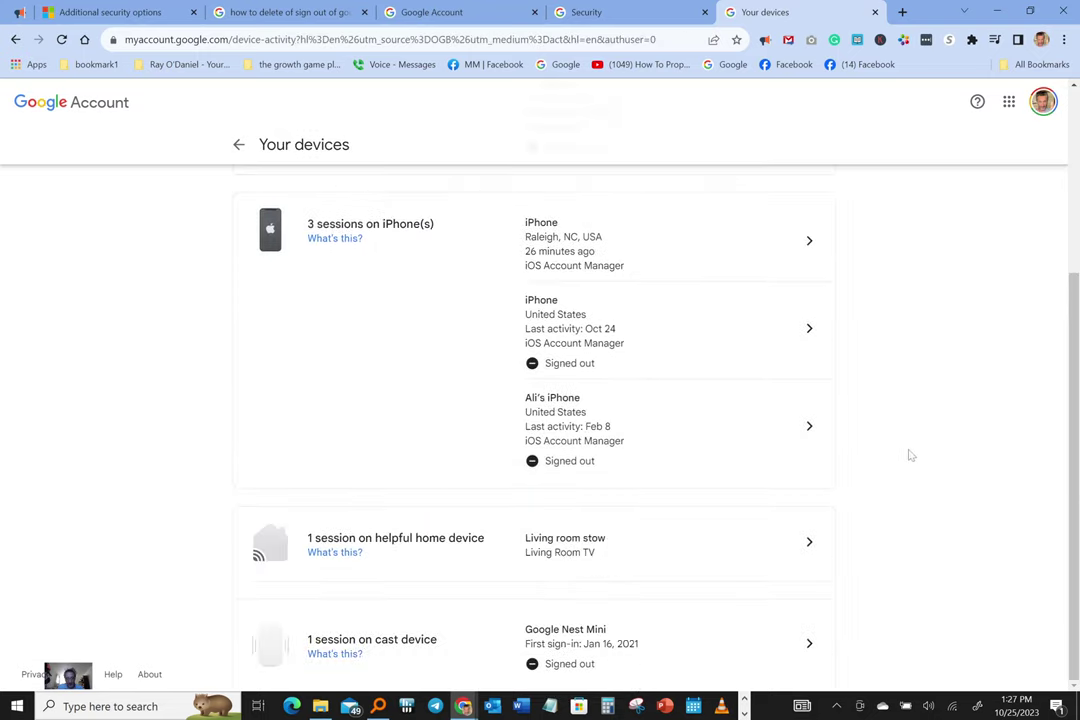
mouse_move(671, 551)
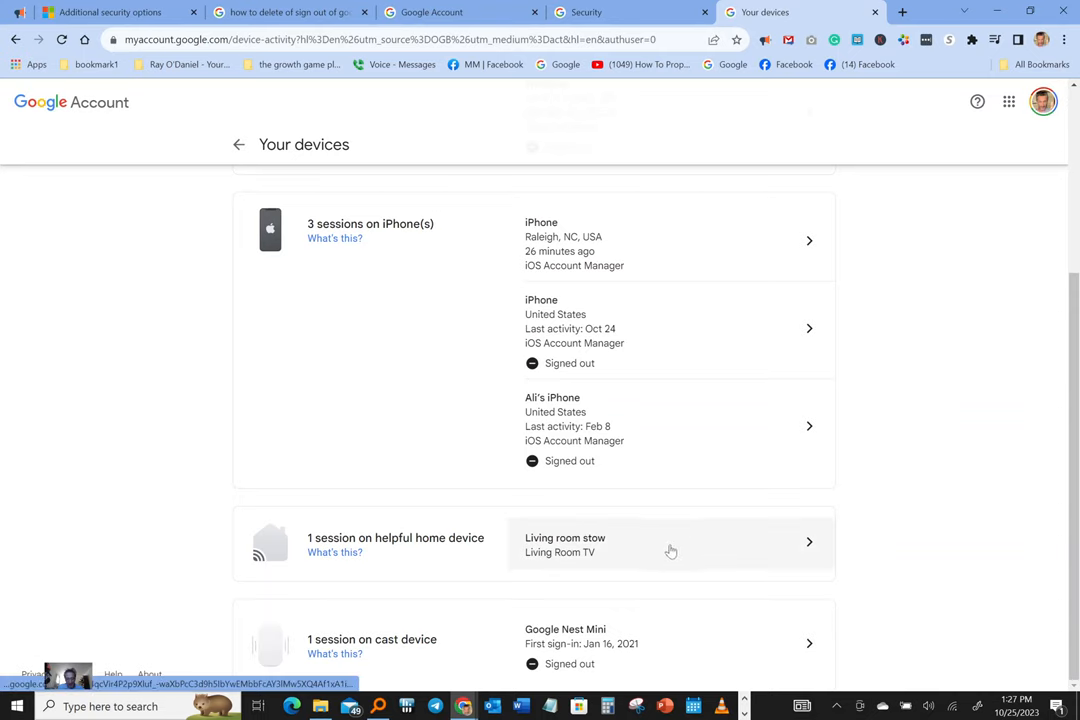
mouse_move(795, 542)
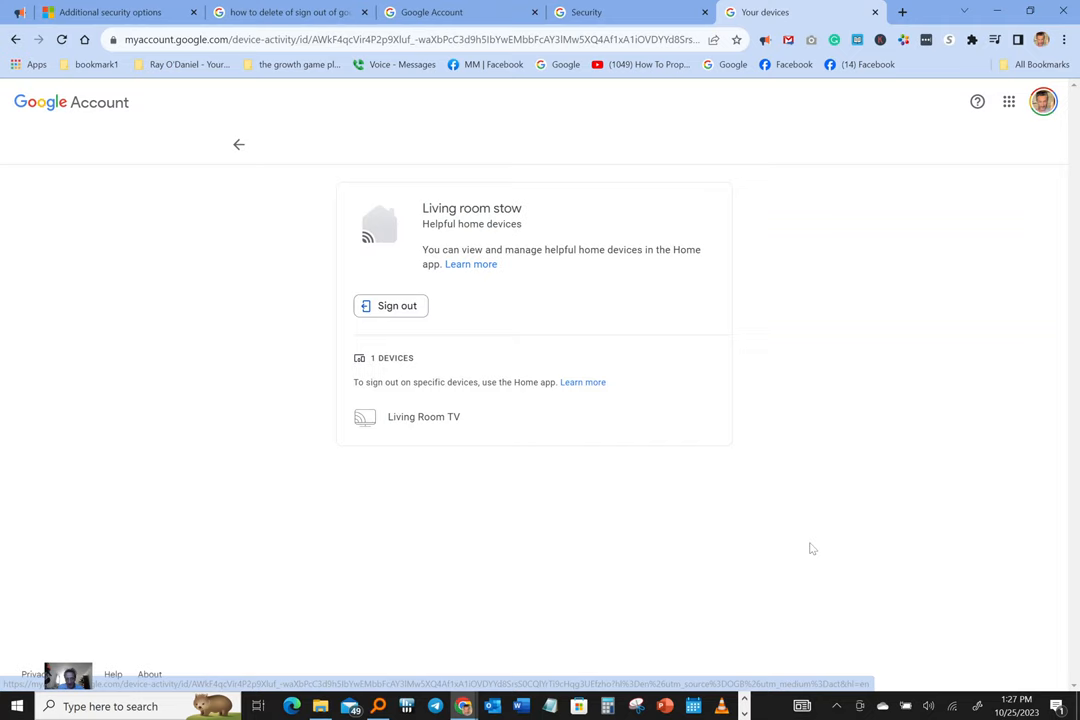
mouse_move(385, 312)
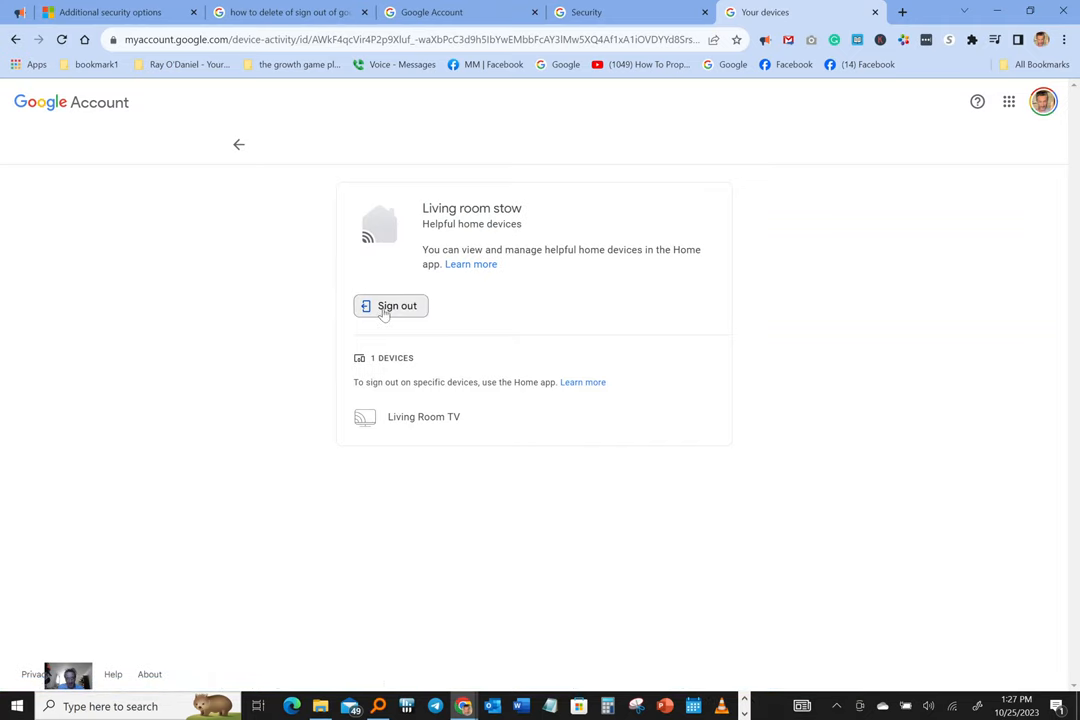
Remove the Living room stow home device session and dismiss the sign-out confirmation
left_click(391, 305)
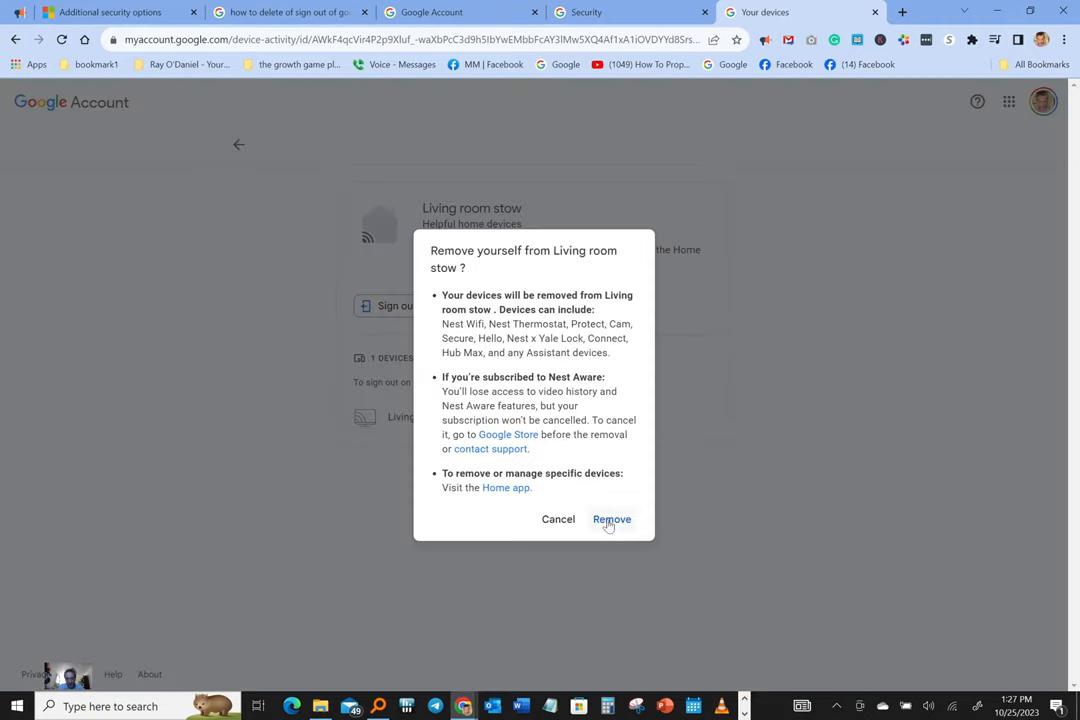
left_click(611, 519)
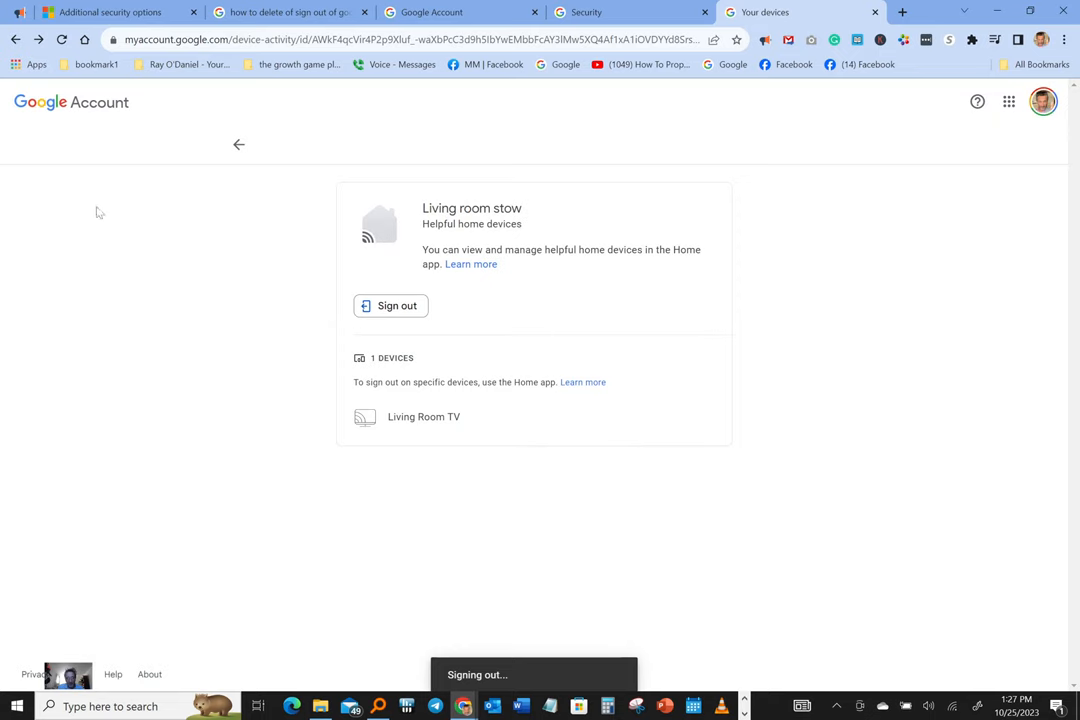
left_click(391, 306)
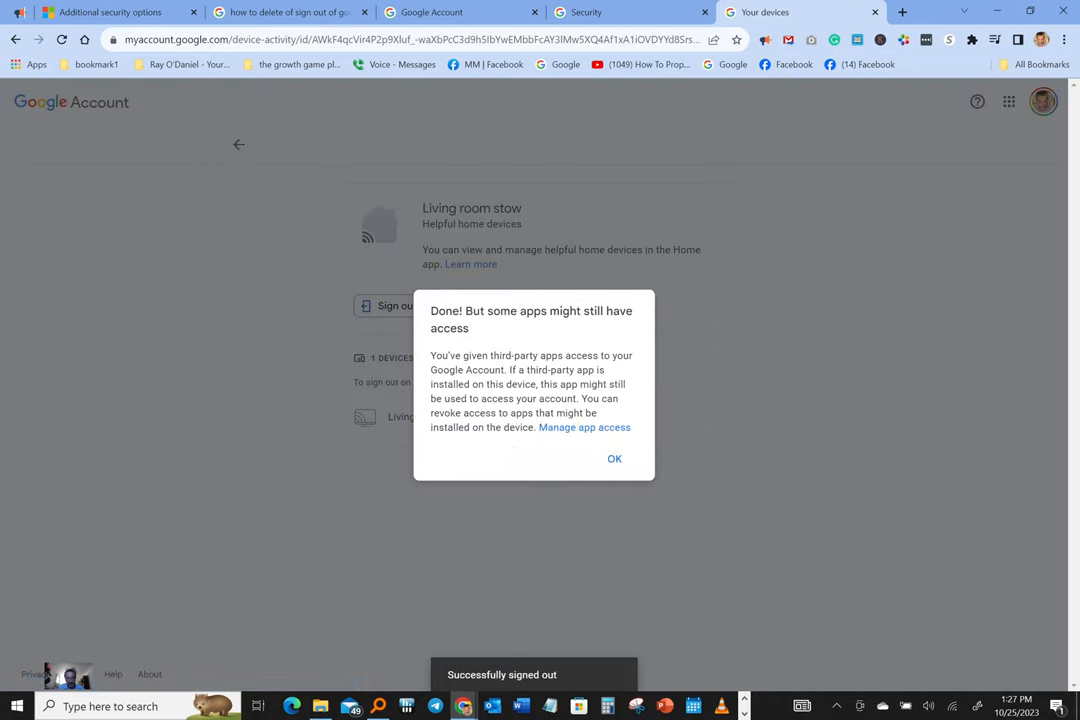
left_click(614, 458)
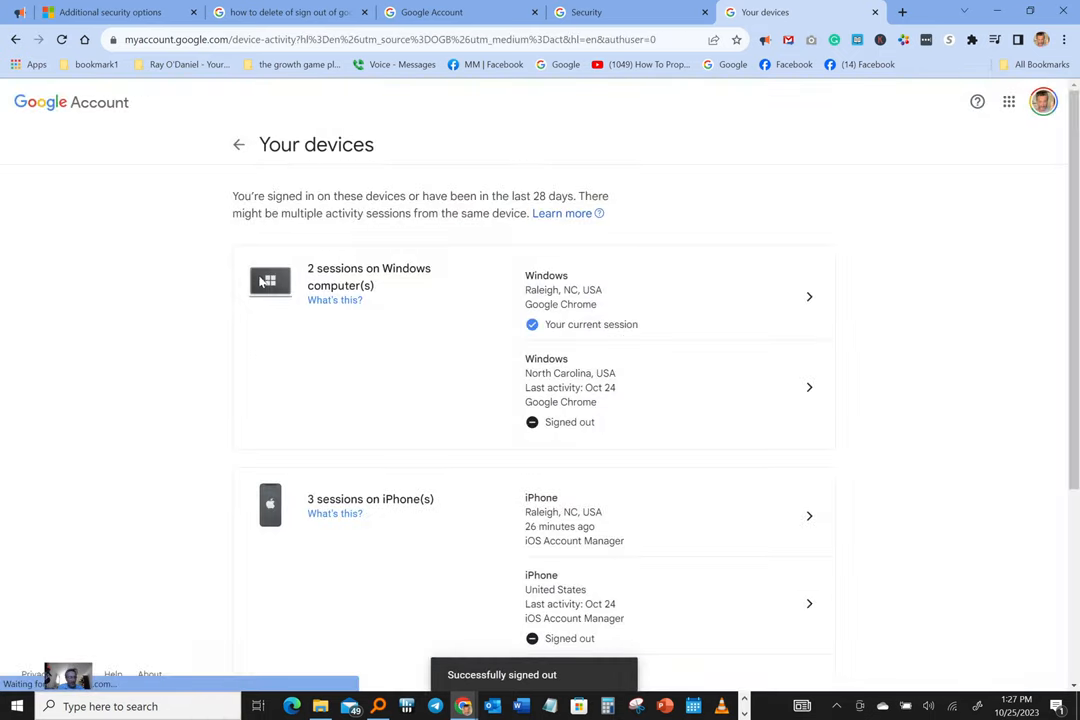
scroll("down", 3)
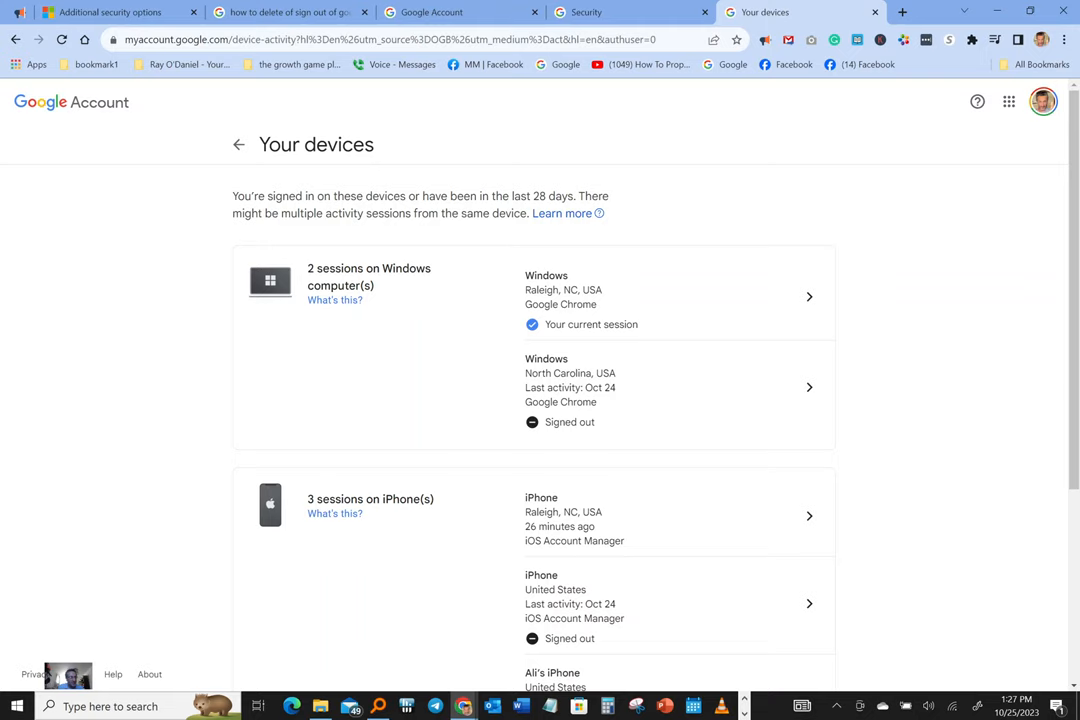
mouse_move(137, 430)
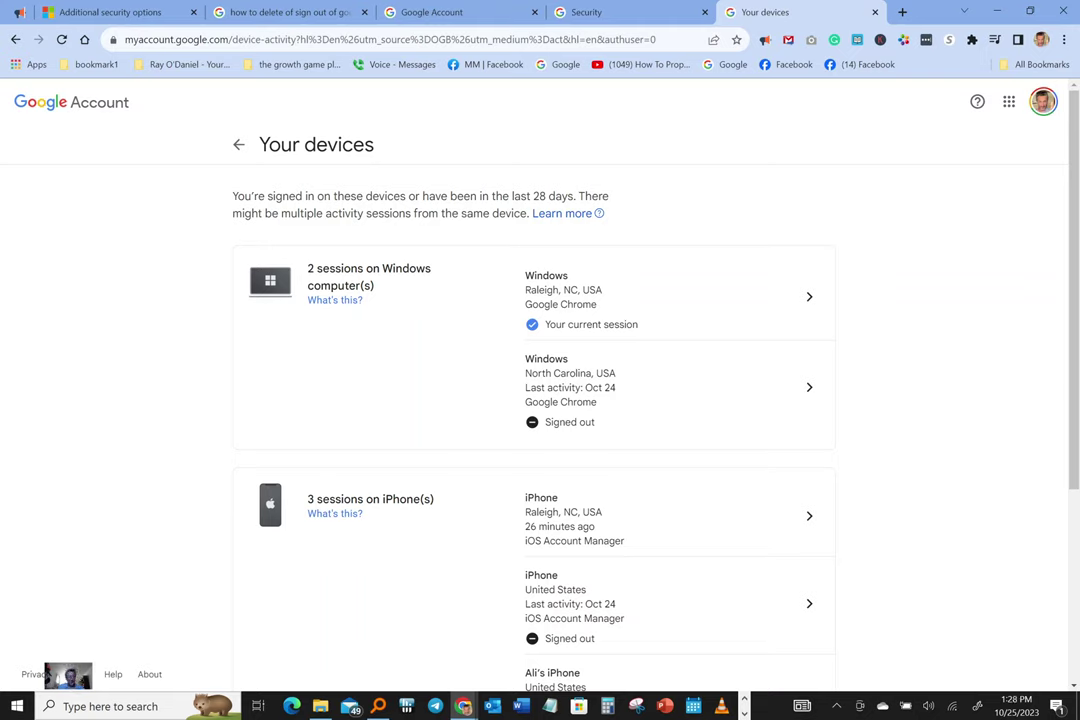
mouse_move(238, 148)
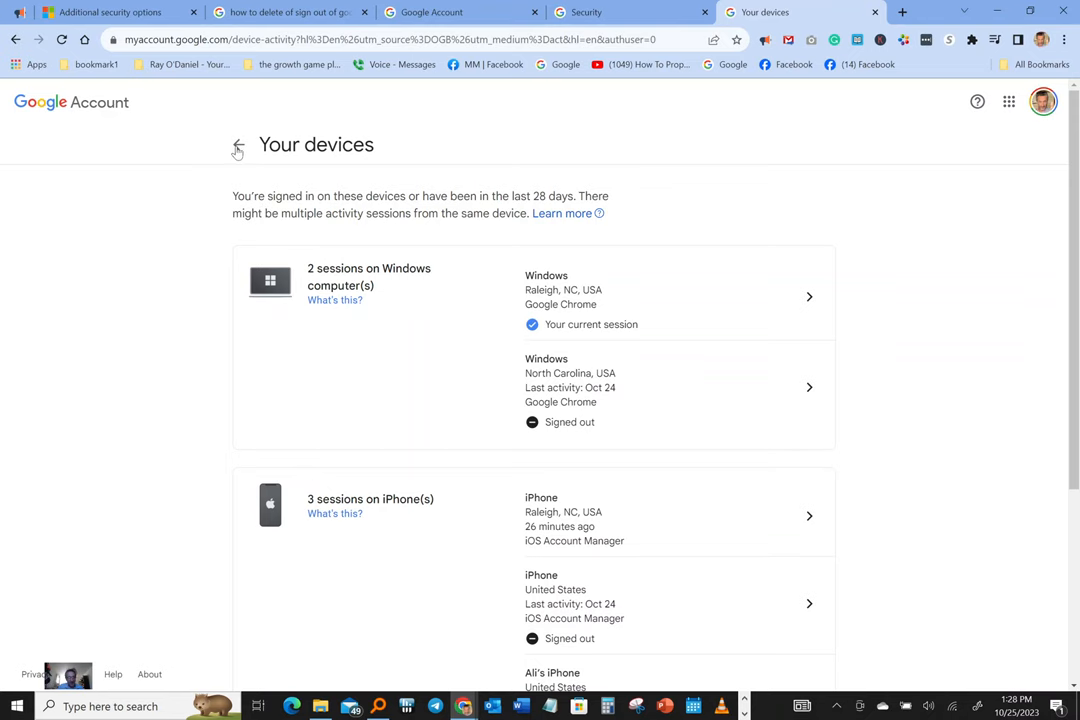
Go back from Your devices to the Security overview page
left_click(237, 145)
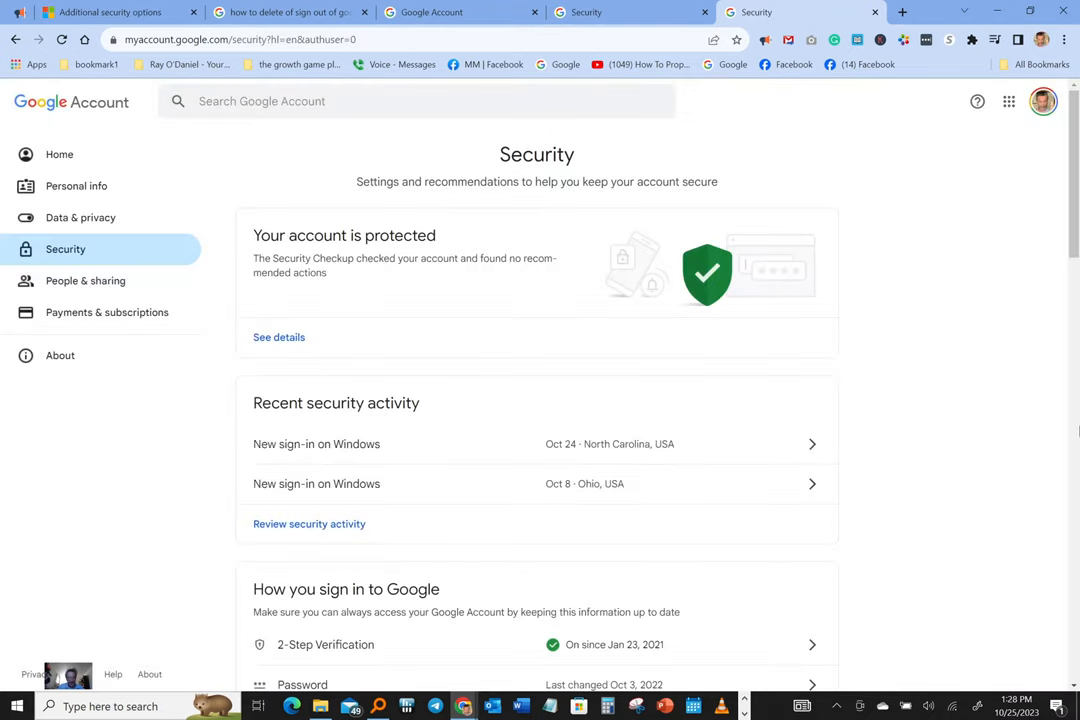
mouse_move(947, 307)
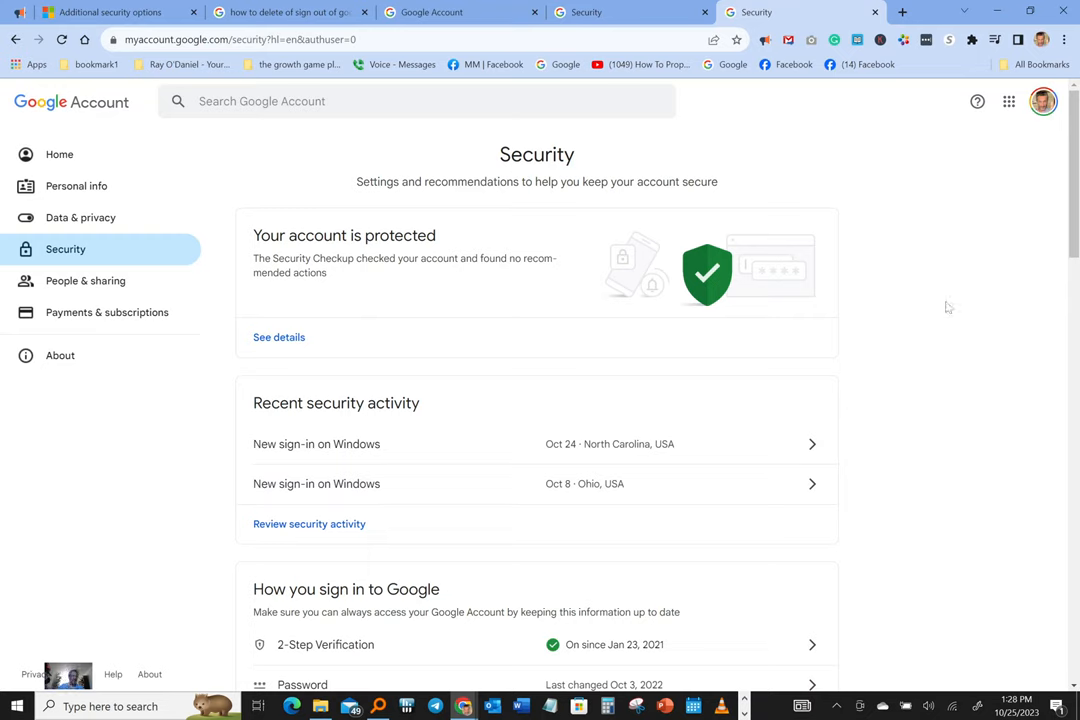
mouse_move(751, 484)
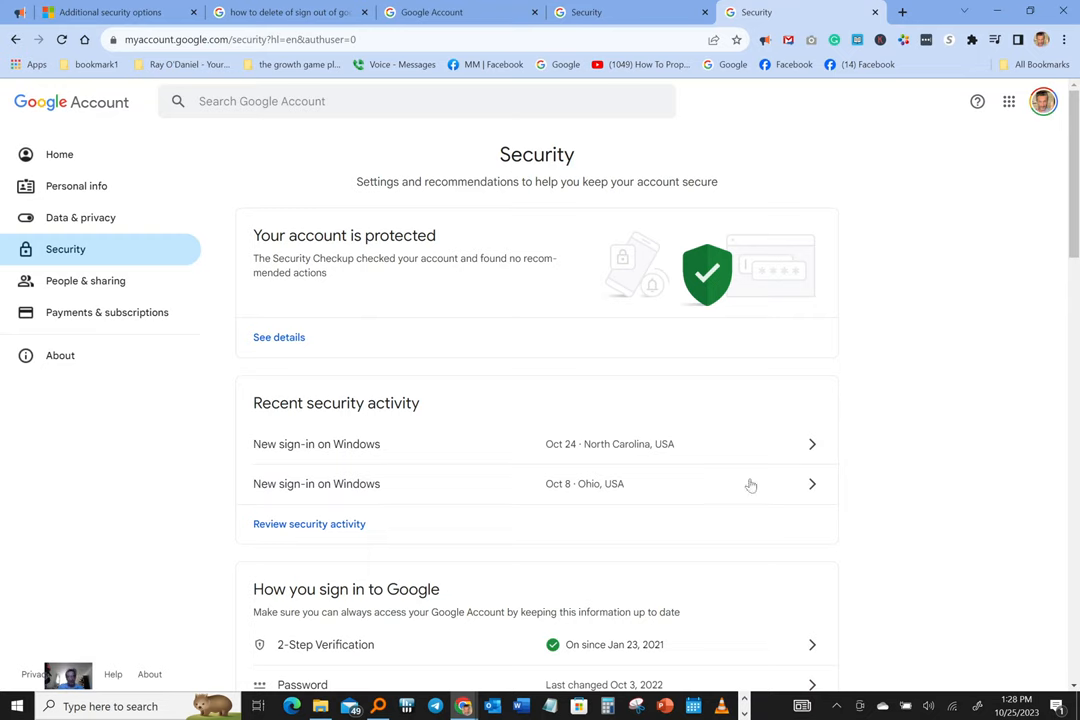